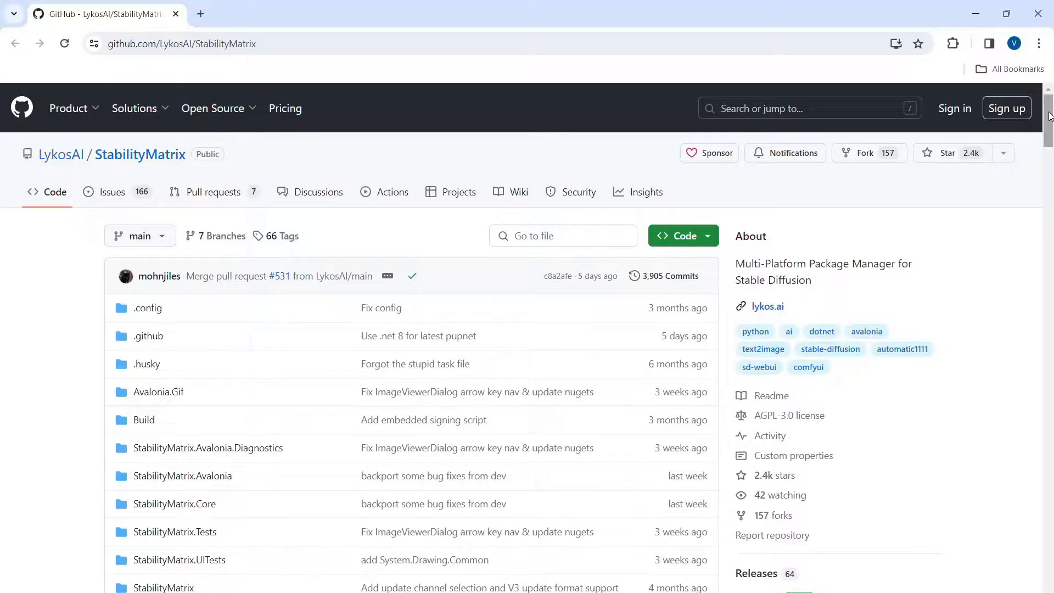
Download the Windows 10/11 build of Stability Matrix from the LykosAI/StabilityMatrix README.
left_click(181, 44)
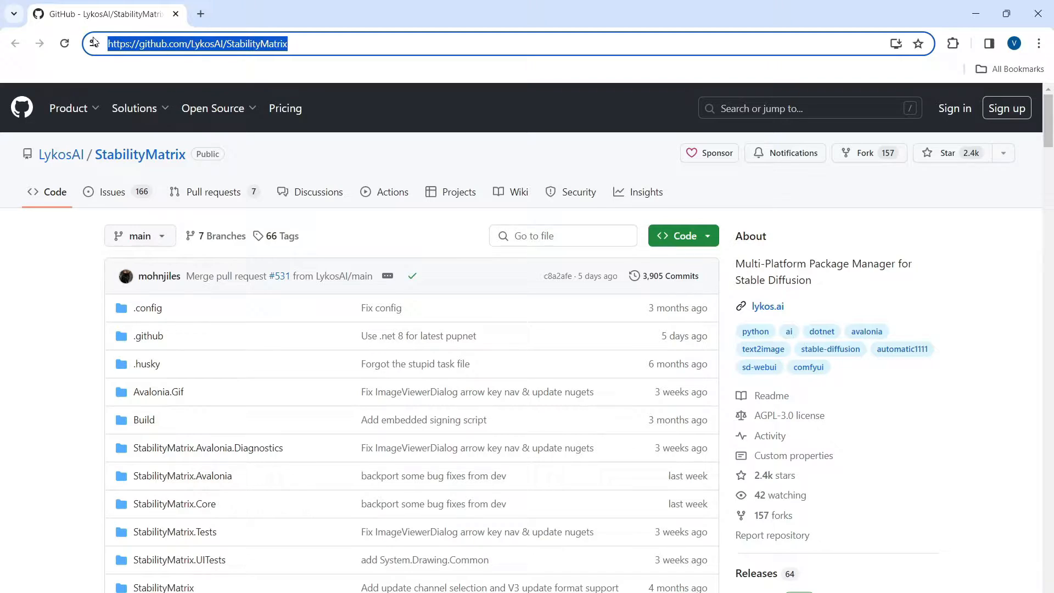
scroll("down", 3)
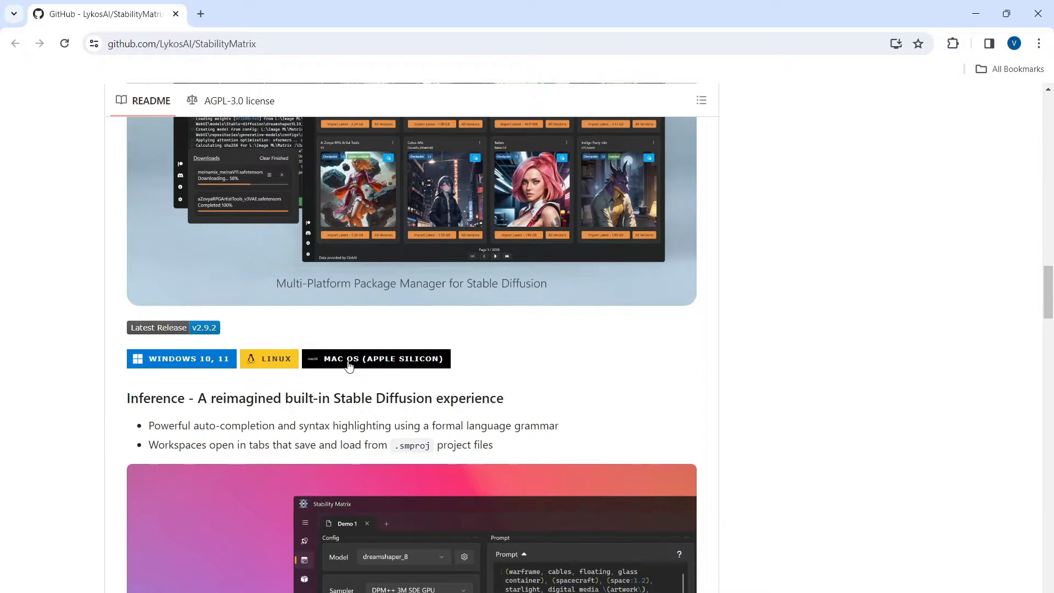
mouse_move(199, 364)
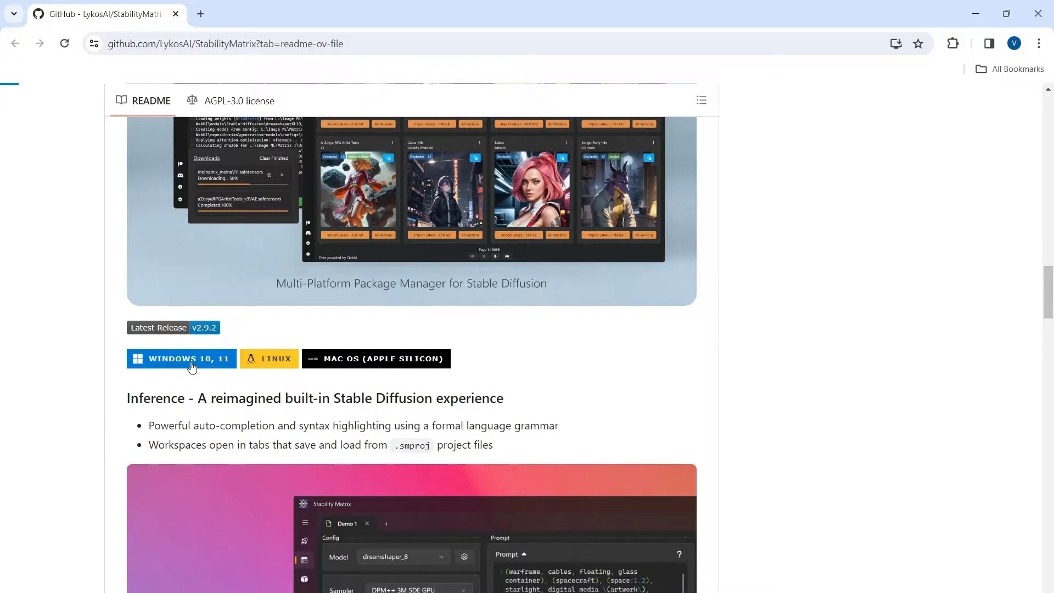
left_click(189, 357)
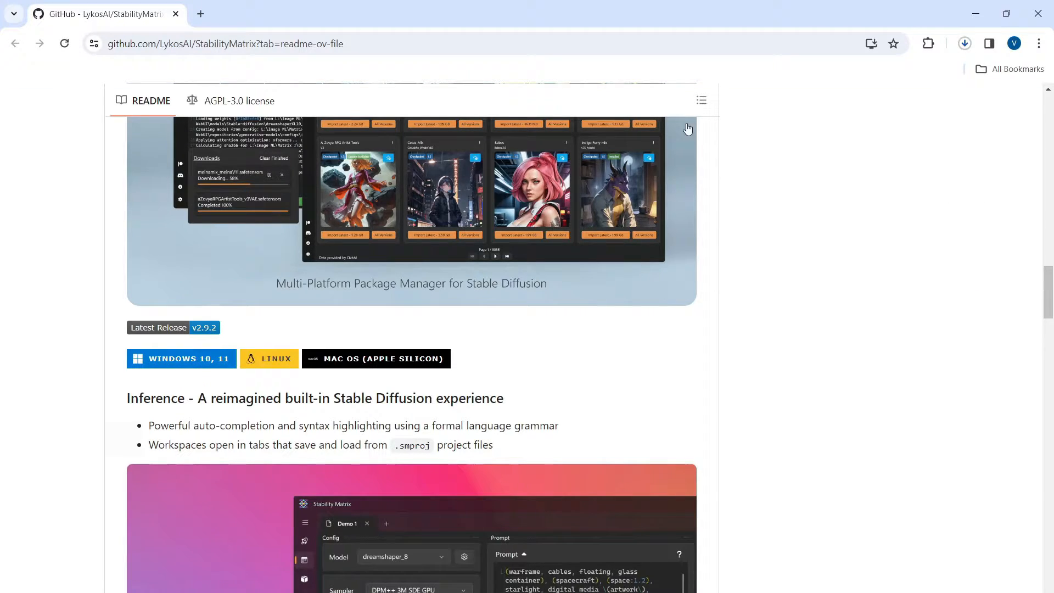
left_click(963, 43)
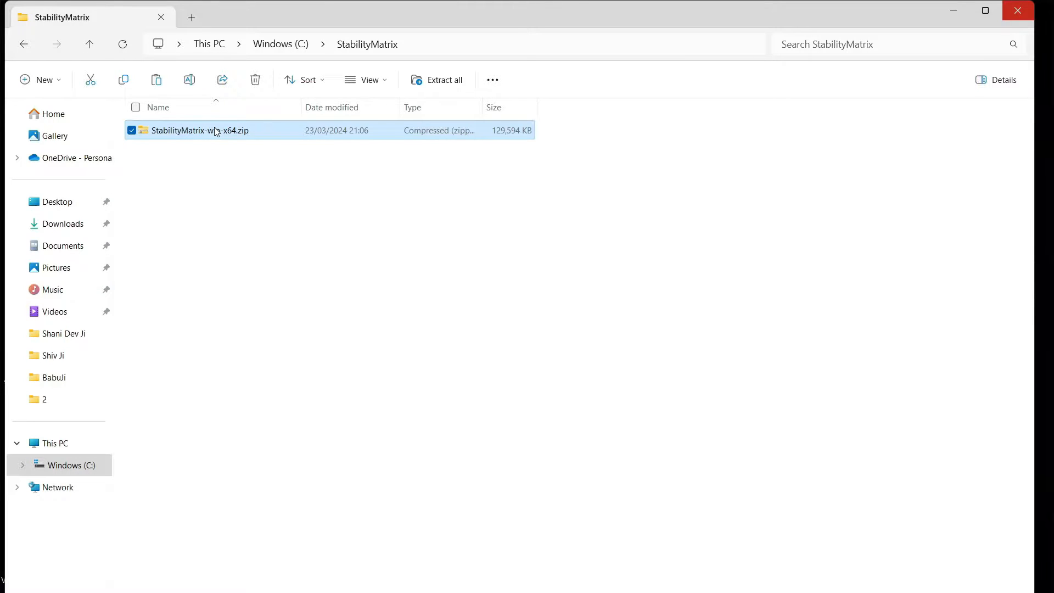
Extract StabilityMatrix-win-x64.zip to the suggested folder and launch StabilityMatrix.exe.
right_click(215, 130)
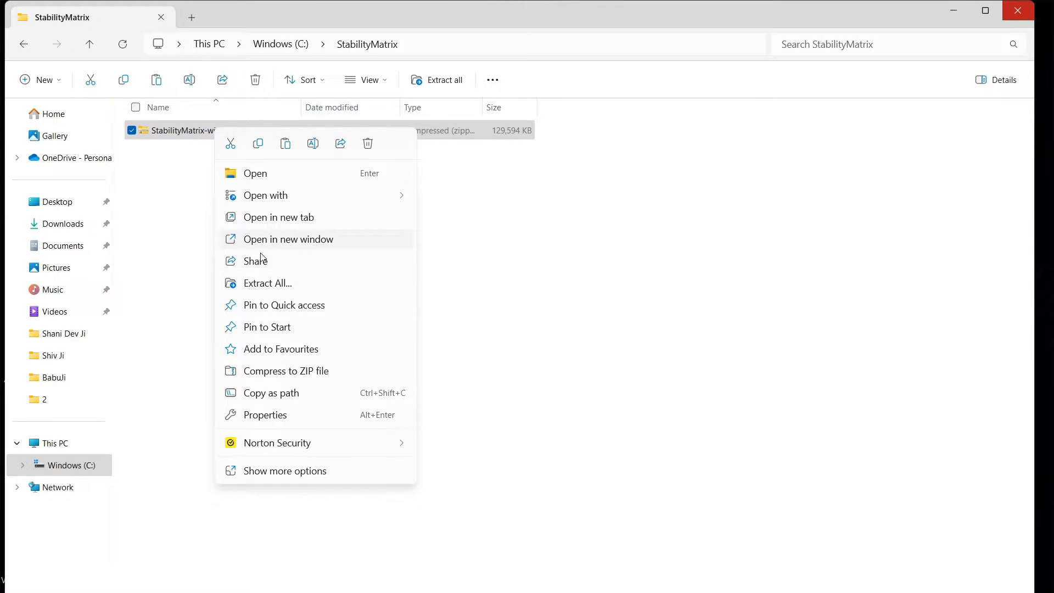
left_click(266, 284)
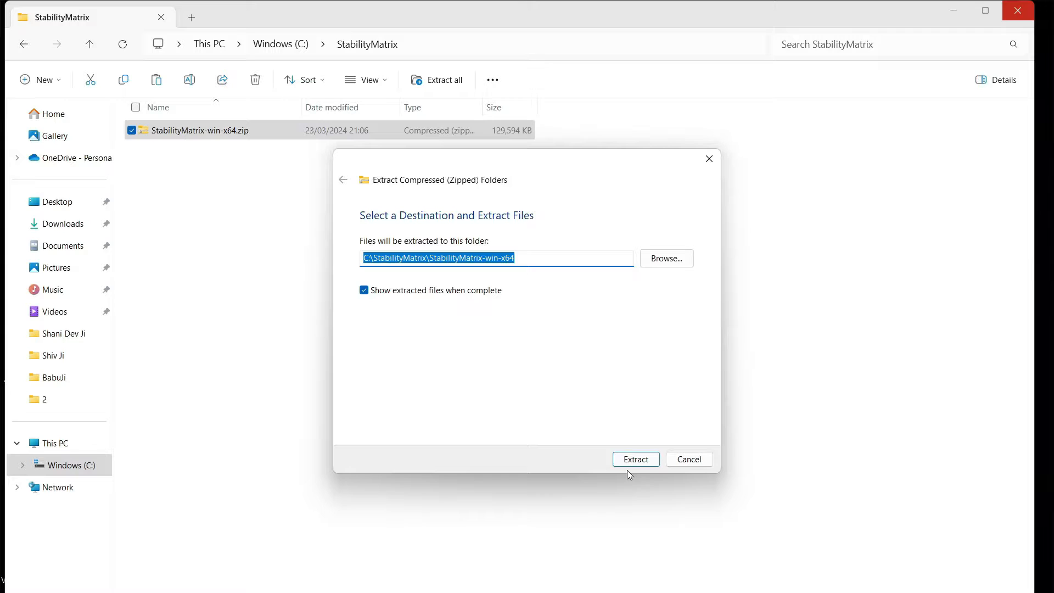
left_click(635, 459)
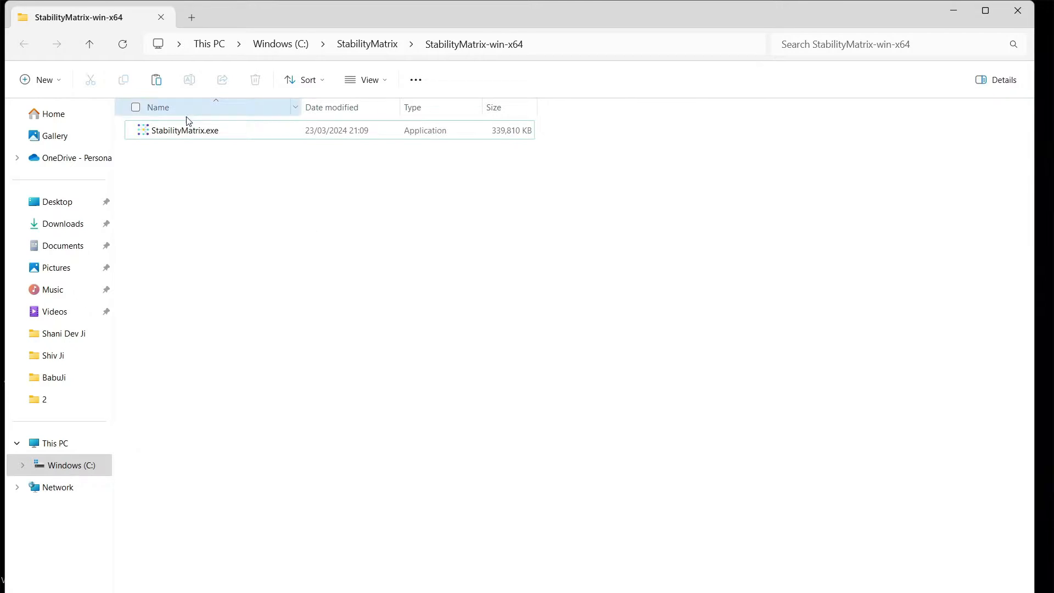
left_click(184, 131)
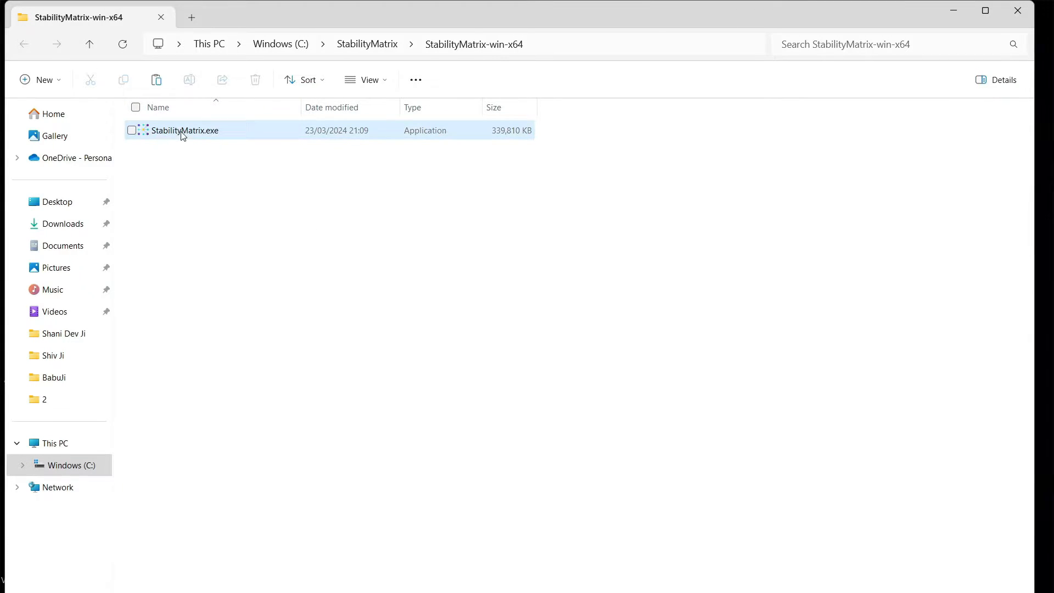
double_click(184, 129)
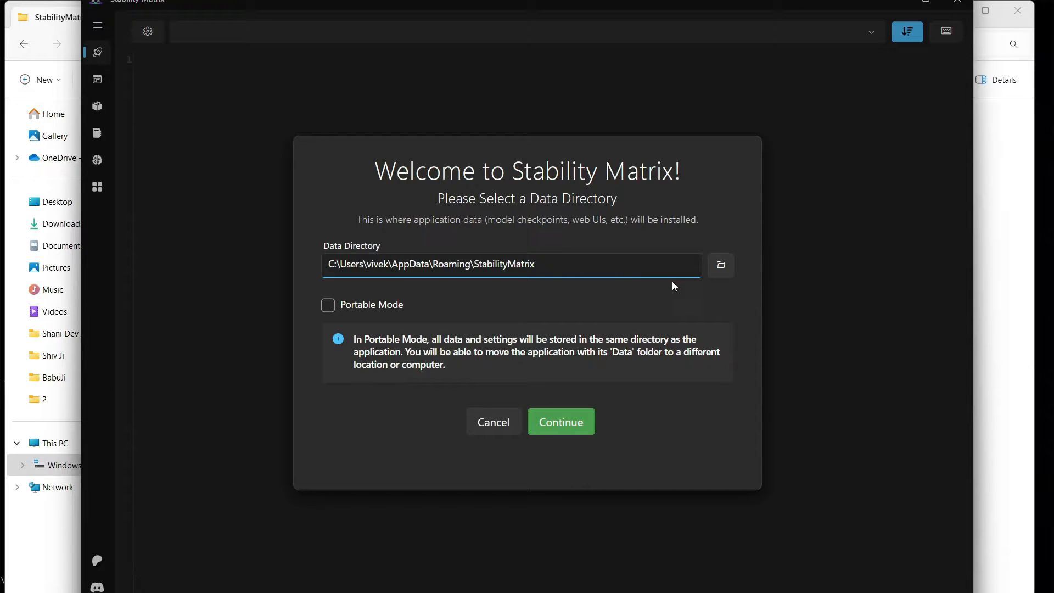
Set C:\StabilityMatrix as the data directory and continue to the package setup list.
left_click(720, 265)
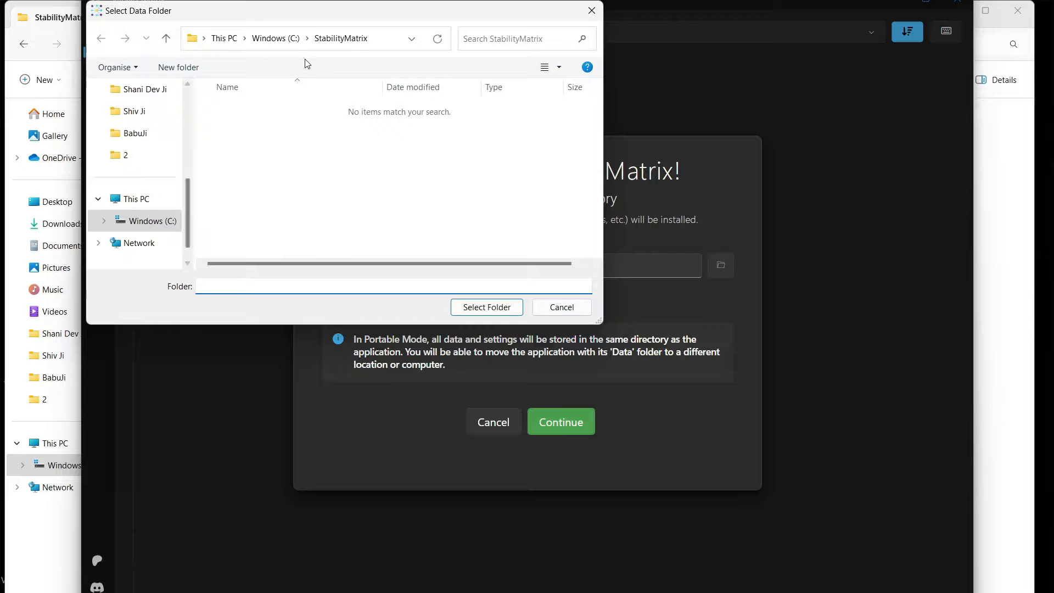
left_click(486, 307)
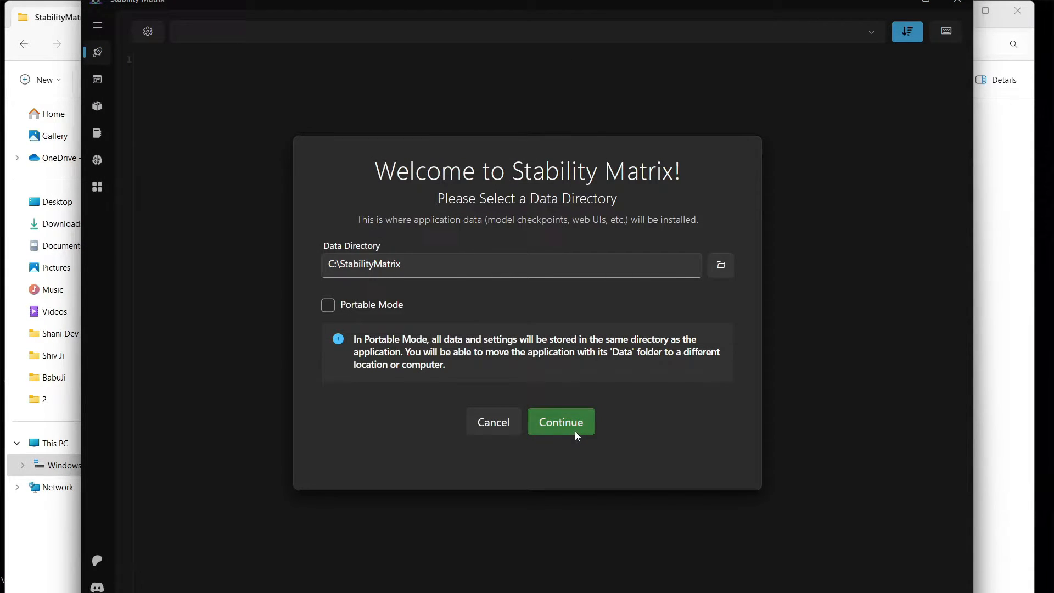
left_click(561, 422)
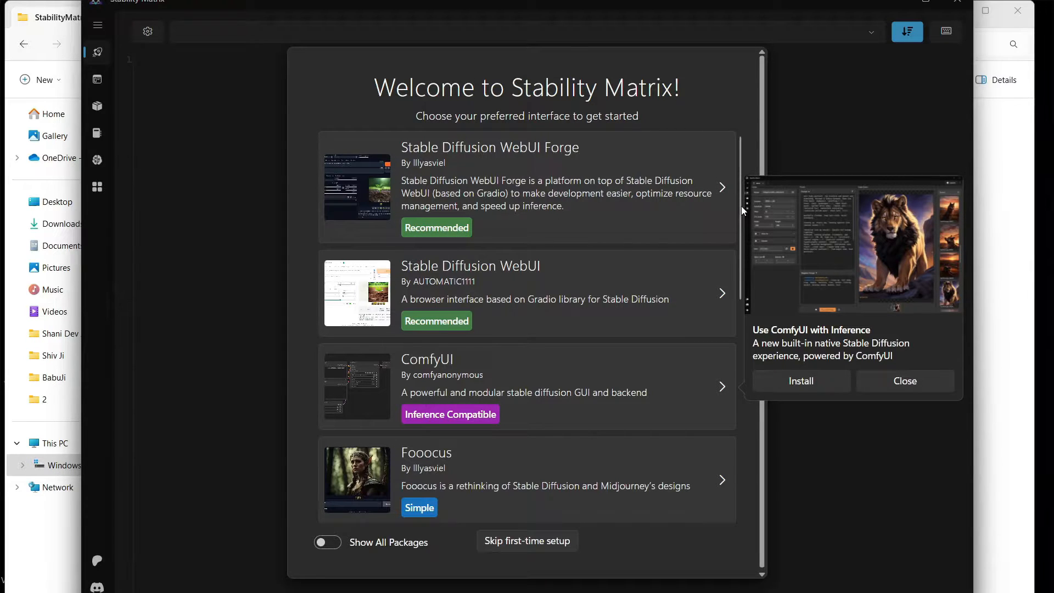
mouse_move(674, 400)
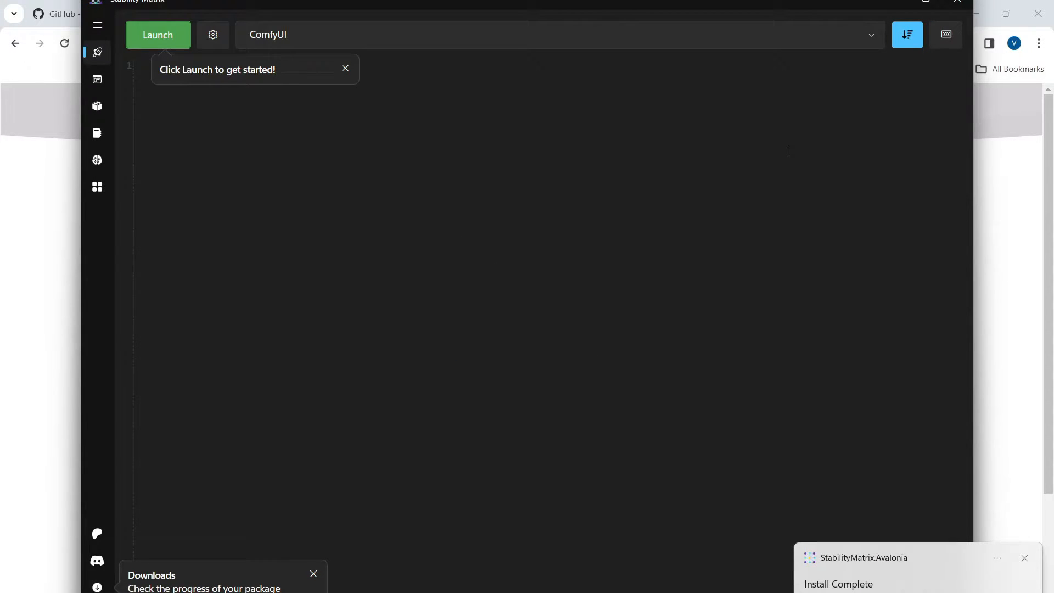
mouse_move(224, 81)
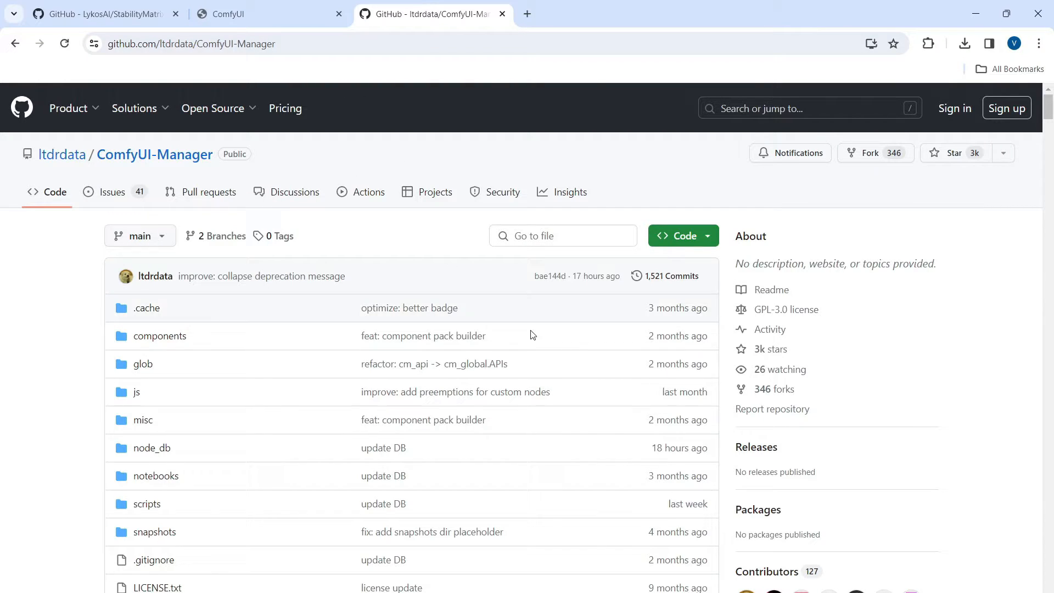
Select the git clone command under Installation method1 on the ltdrdata/ComfyUI-Manager README.
left_click(217, 44)
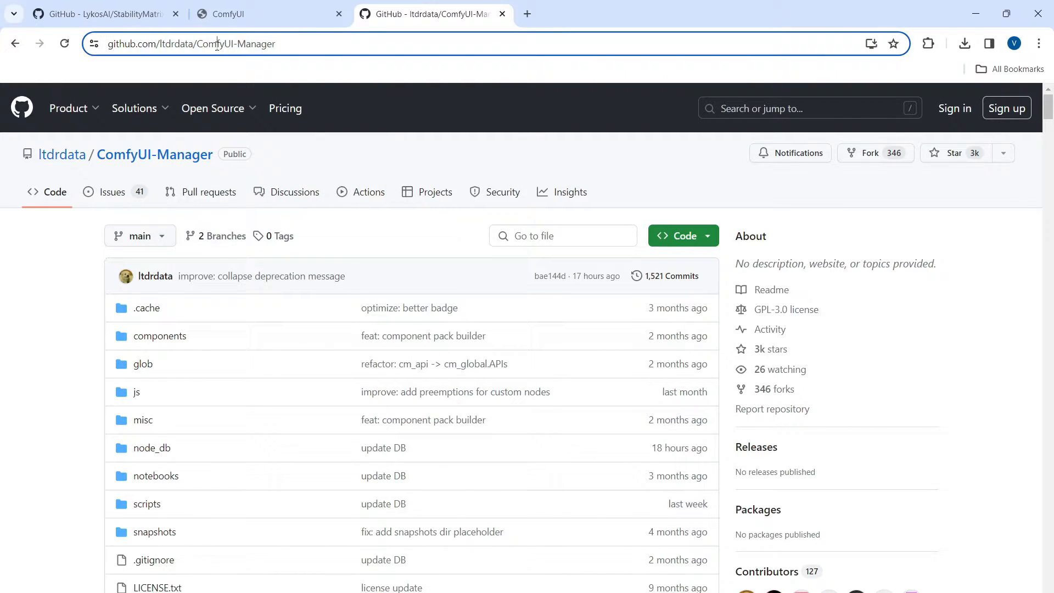
left_click(215, 44)
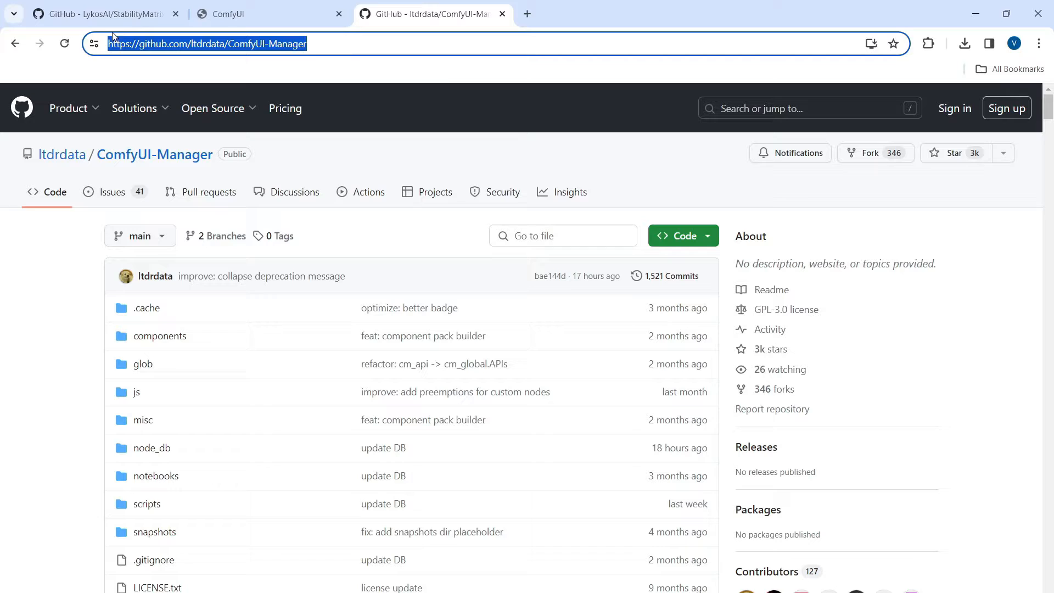
scroll("down", 3)
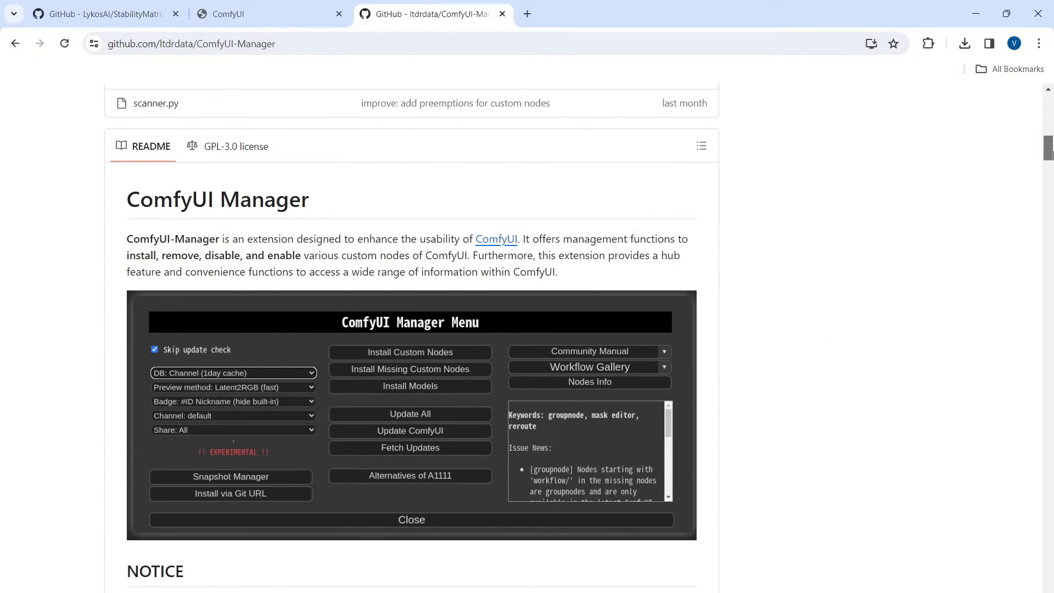
scroll("down", 3)
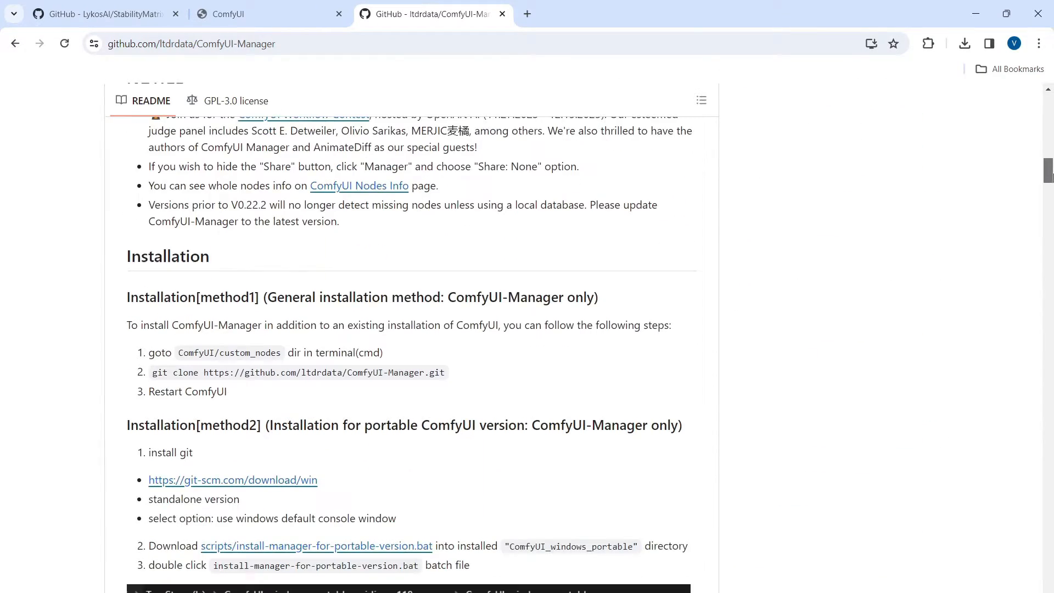
scroll("down", 3)
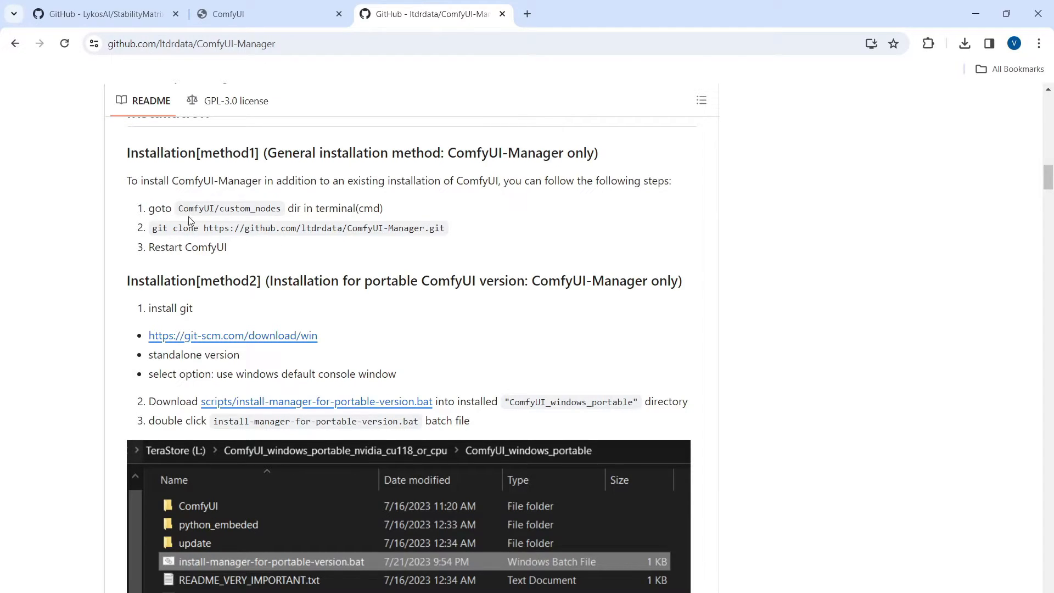
left_click_drag(373, 207, 444, 229)
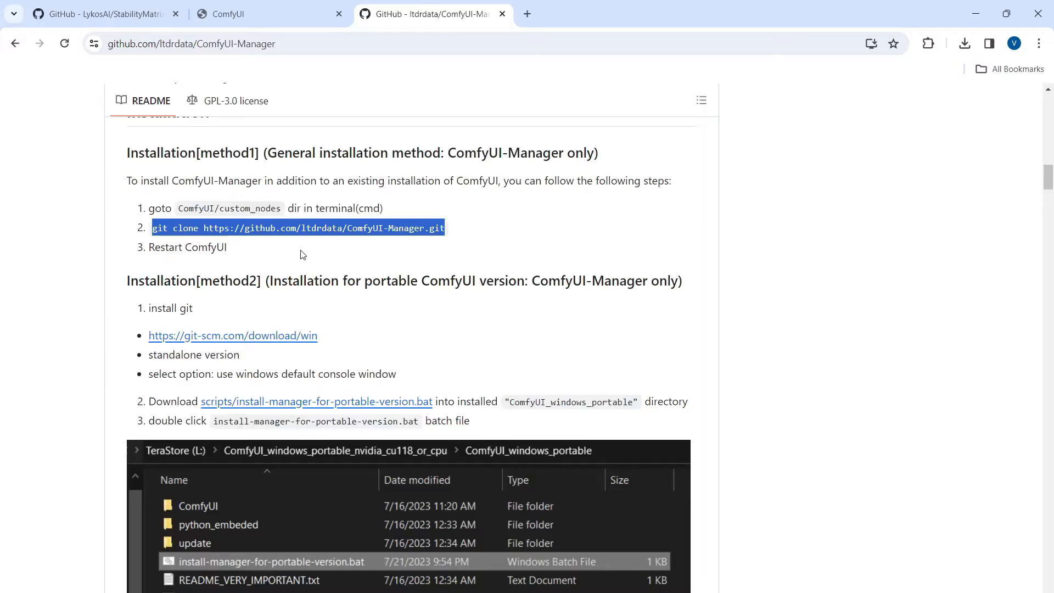
Search Google for 'download git' and go to the Git for Windows download page.
left_click(526, 14)
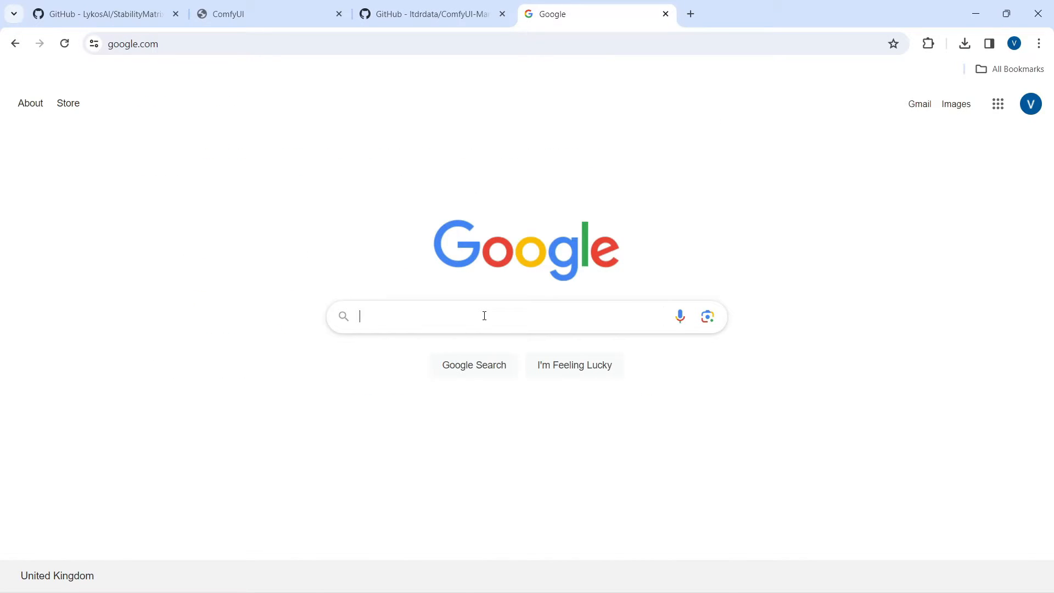
type("doanload")
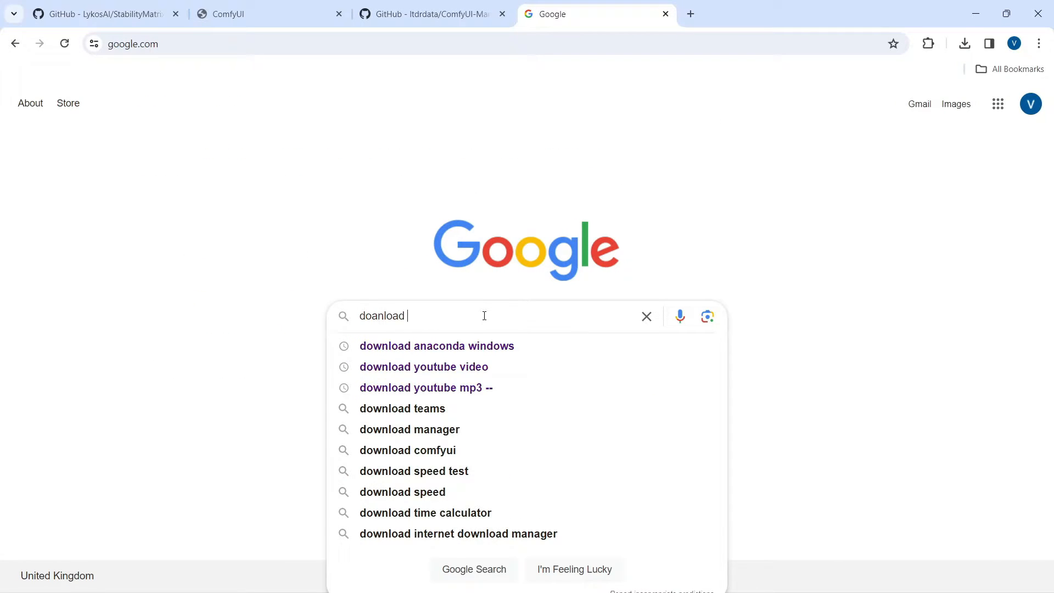
type("git")
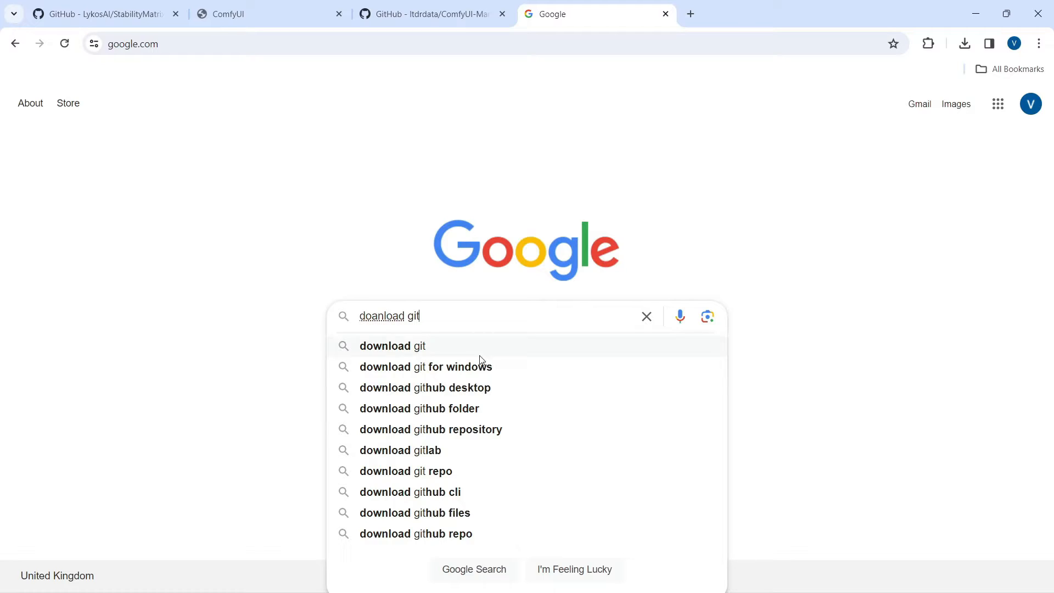
left_click(424, 366)
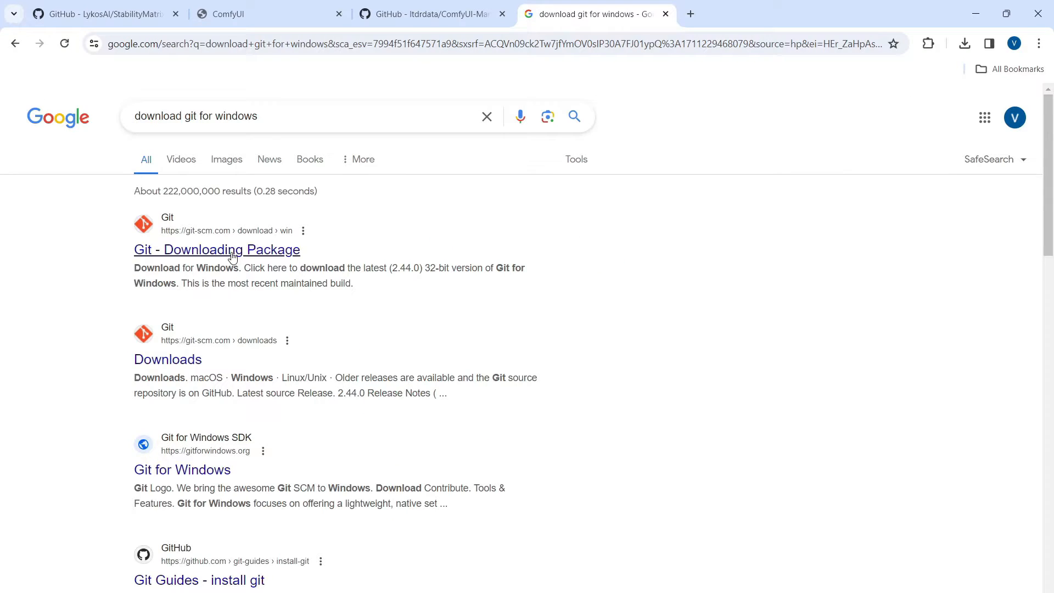
left_click(218, 250)
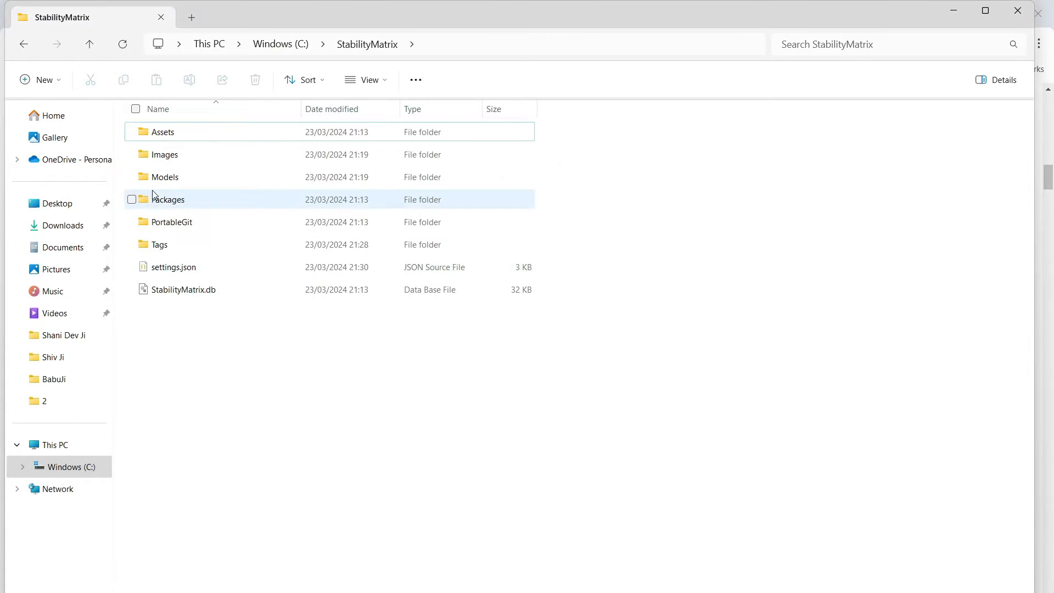
double_click(168, 199)
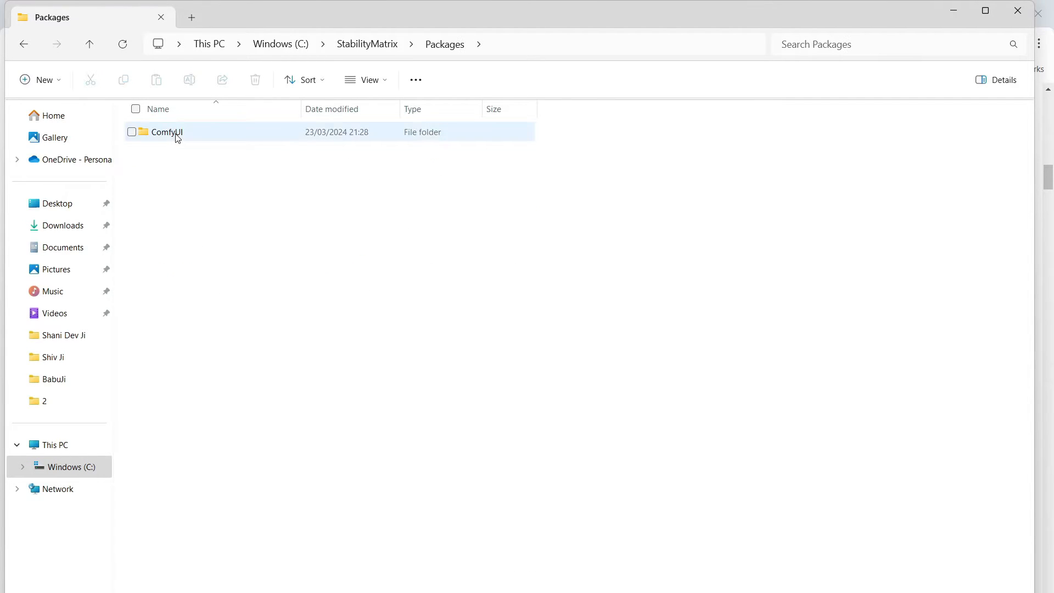
double_click(167, 132)
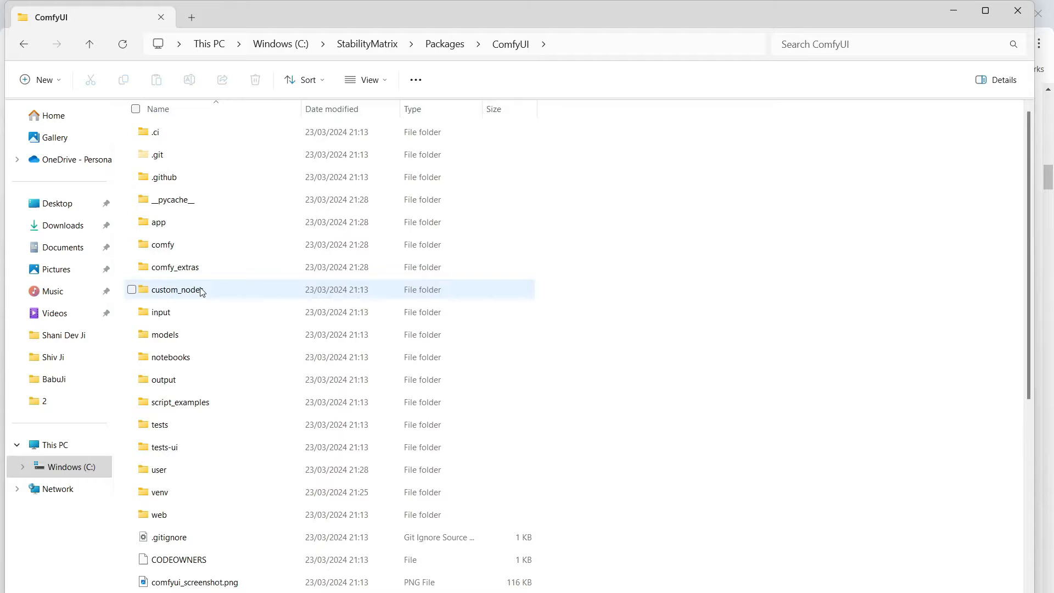
double_click(174, 289)
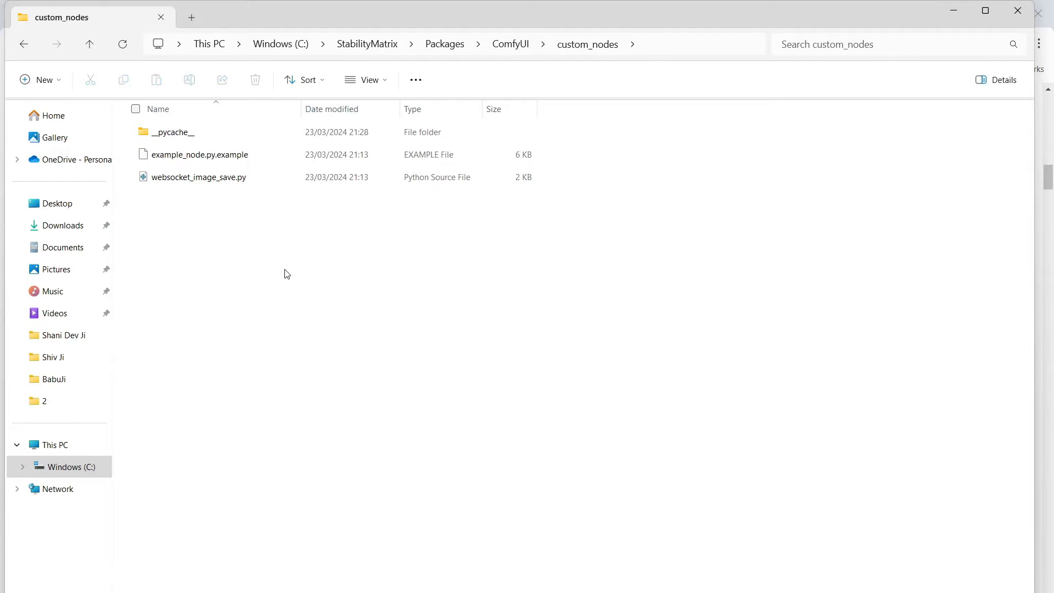
right_click(288, 273)
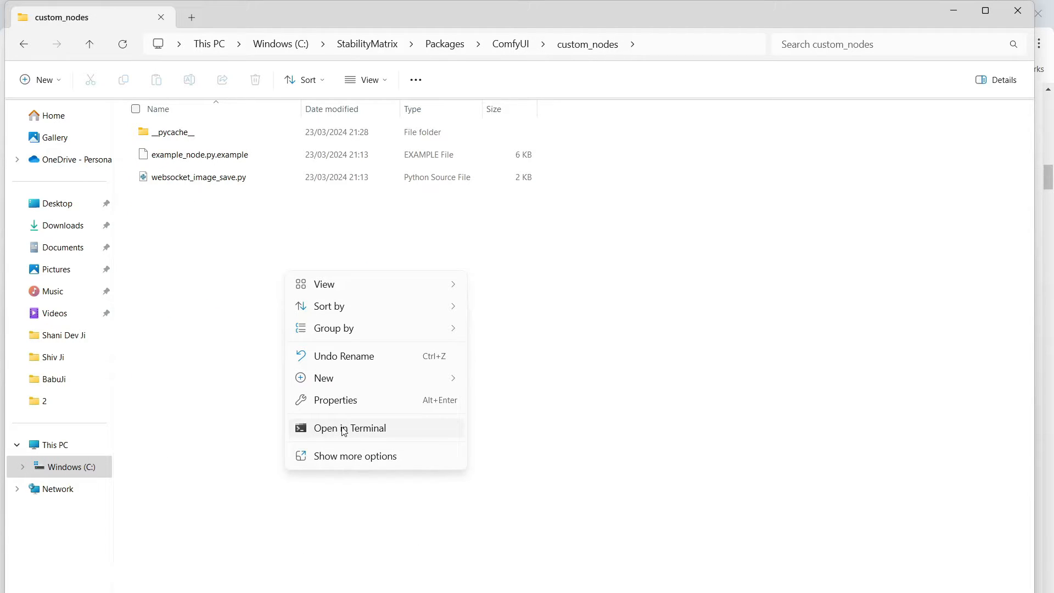
left_click(349, 428)
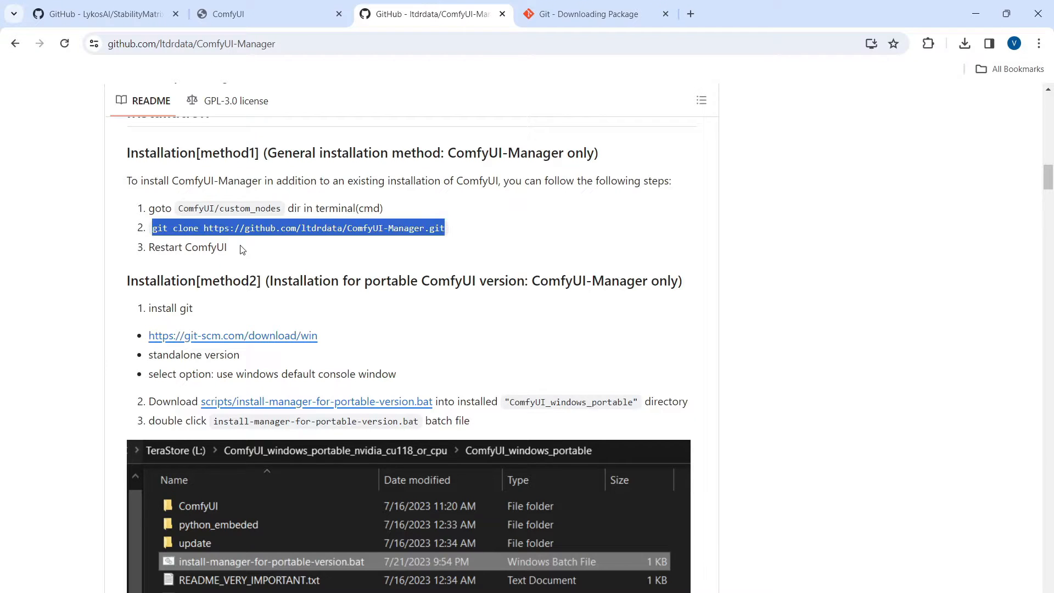
mouse_move(455, 233)
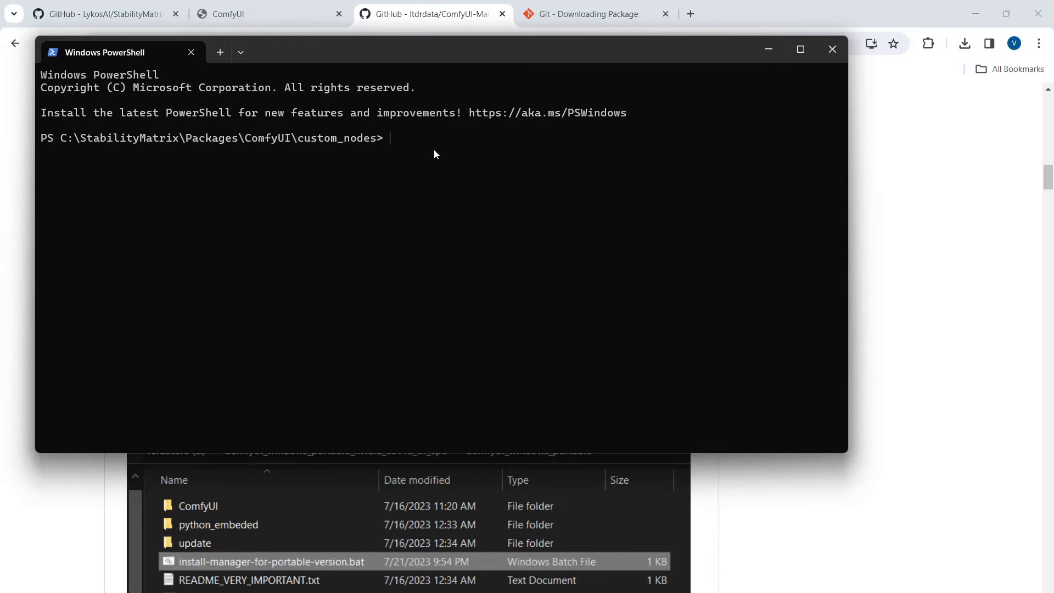
type("git clone https://github.com/ltdrdata/ComfyUI-Manager.git")
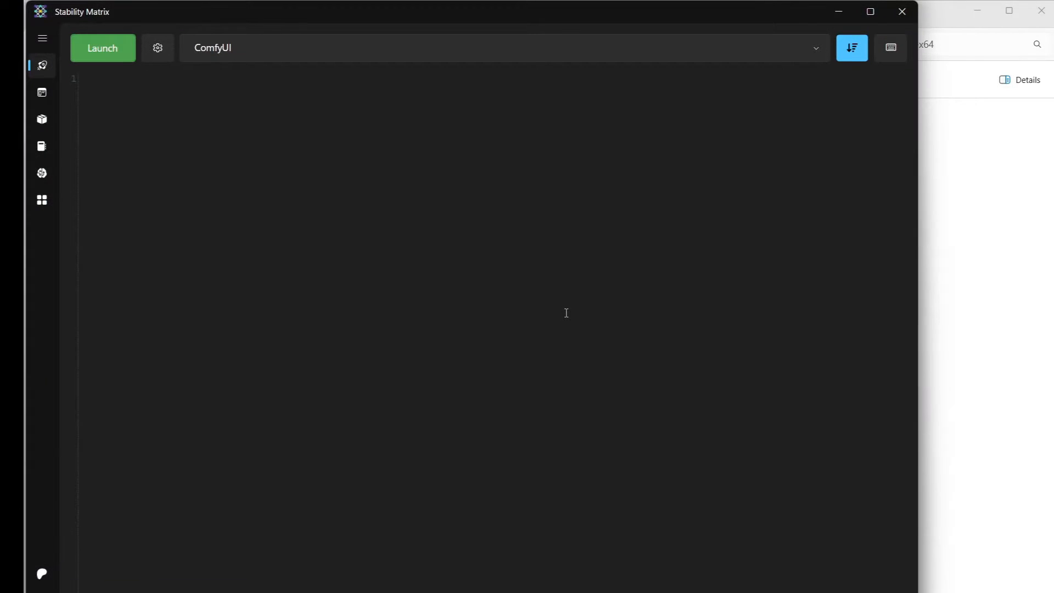
Launch ComfyUI so ComfyUI-Manager installs its dependencies and the node graph loads.
left_click(103, 48)
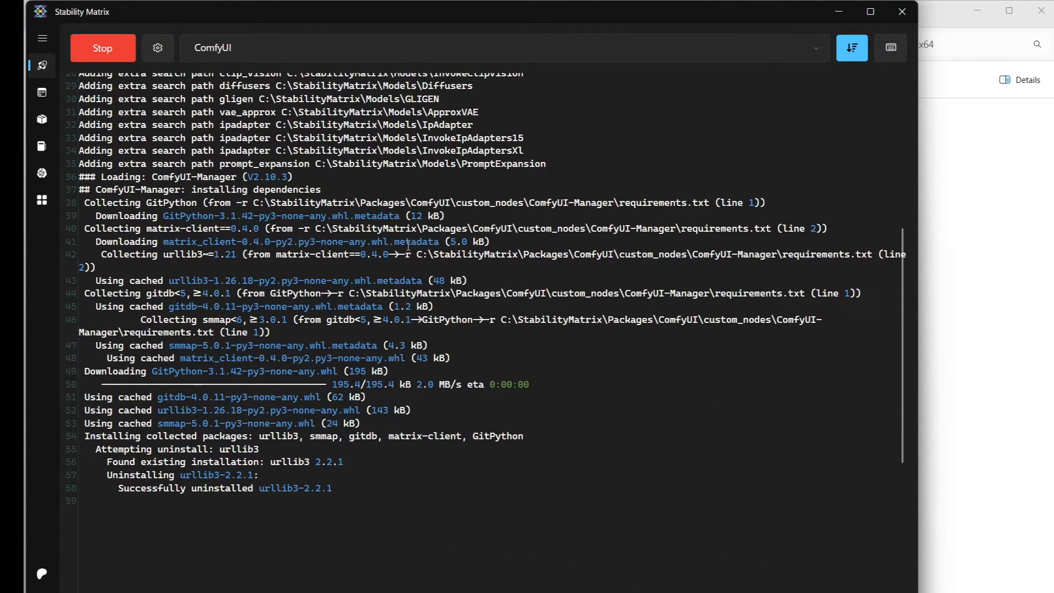
scroll("down", 3)
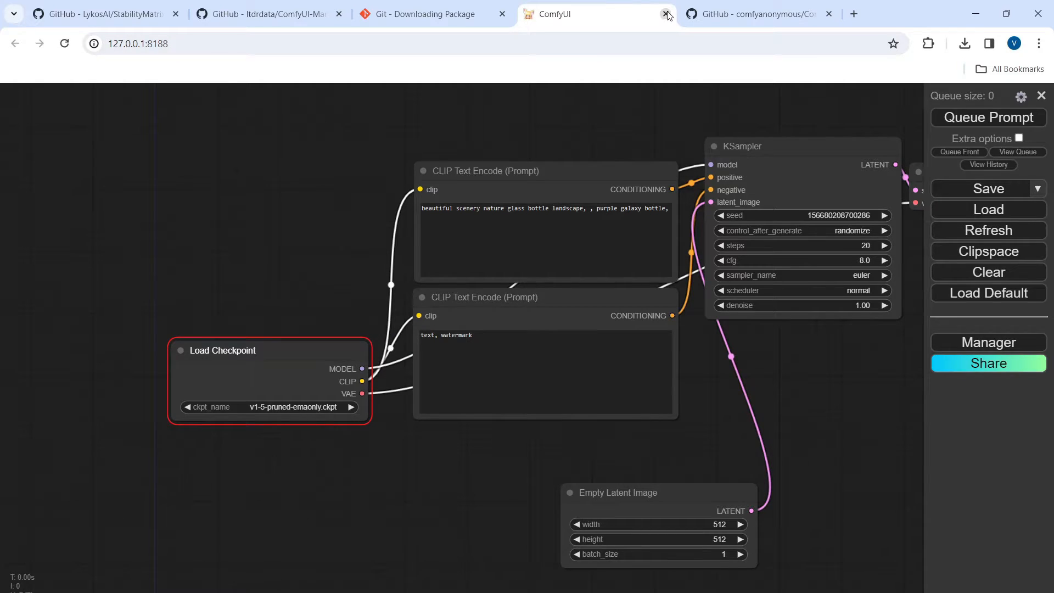
Close the running ComfyUI page and browse CivitAI checkpoints in the Model Browser.
left_click(667, 15)
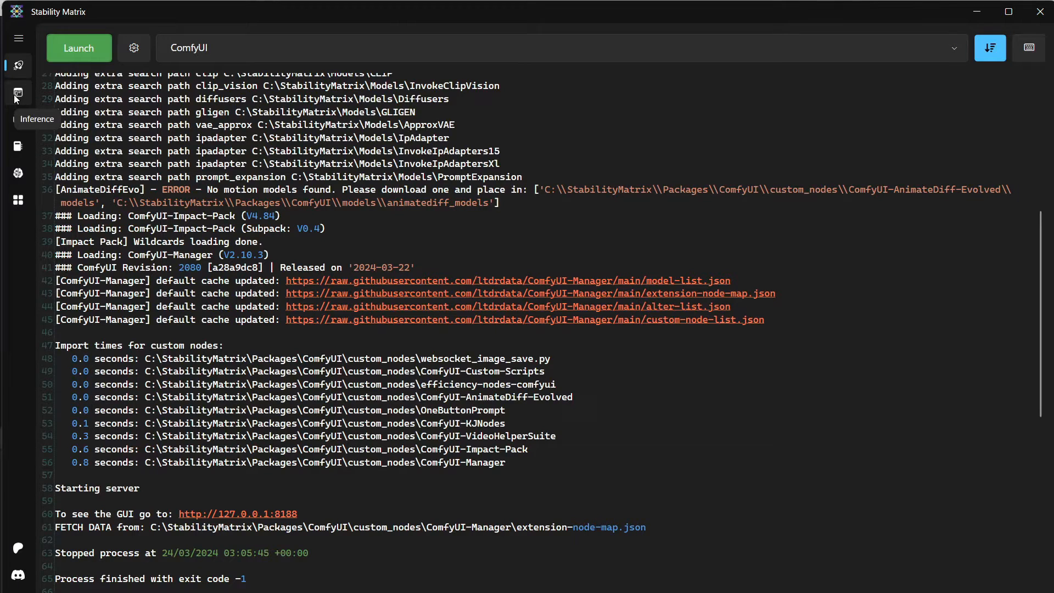
left_click(18, 174)
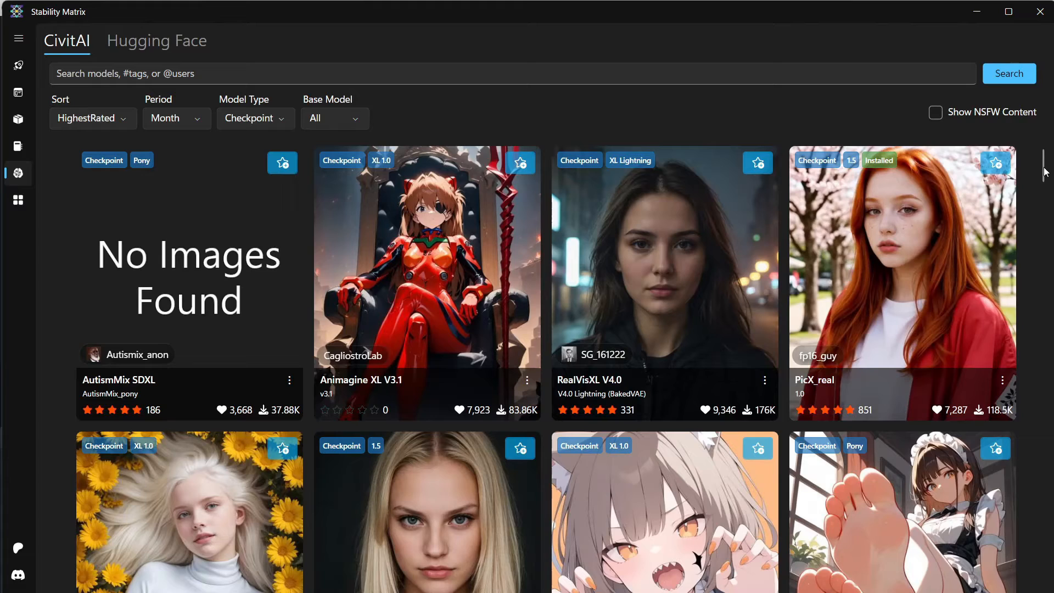
scroll("down", 3)
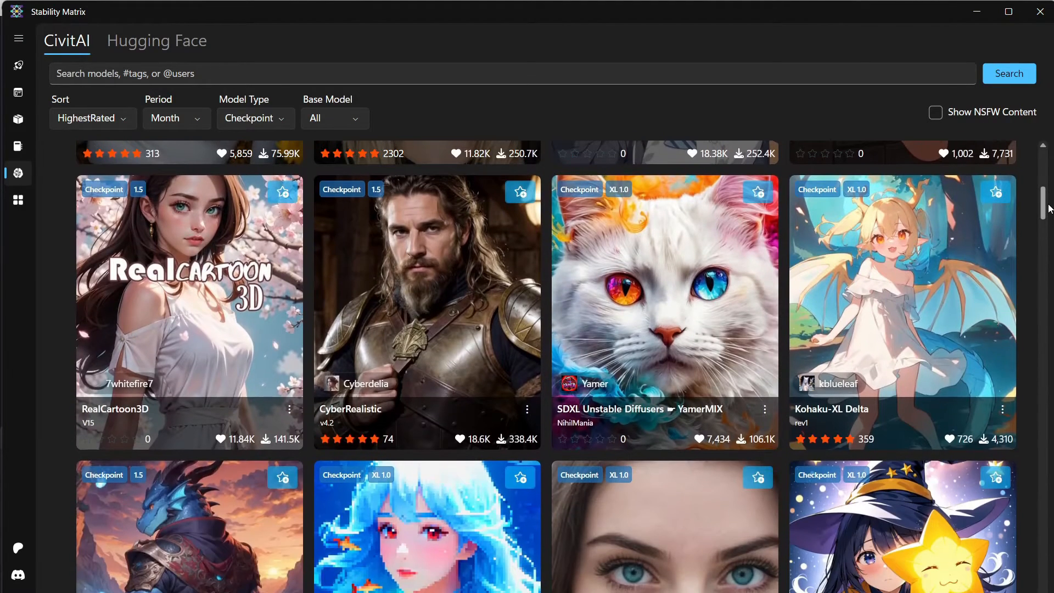
scroll("down", 3)
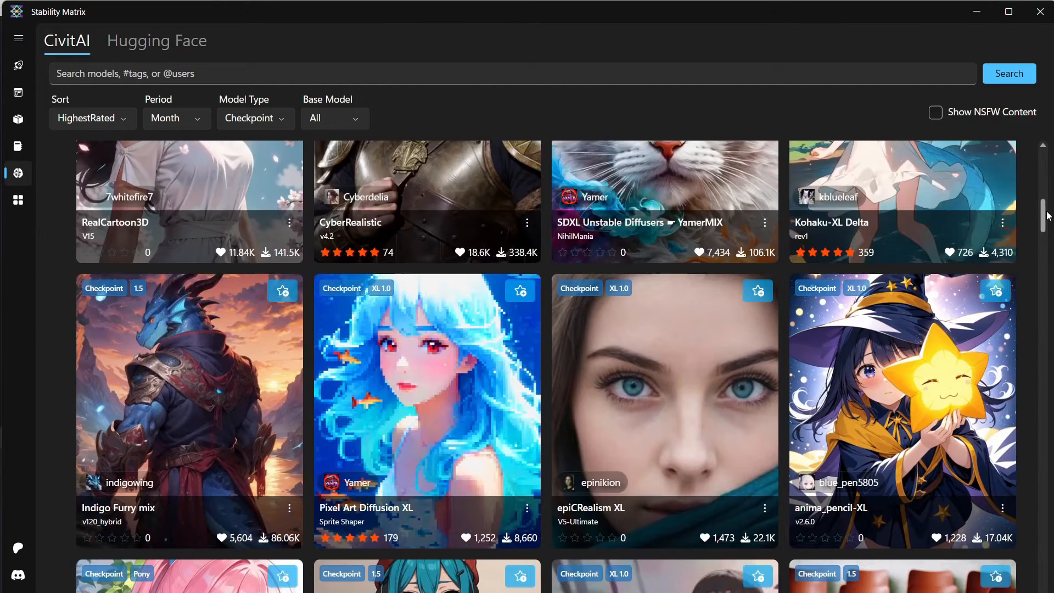
Filter to SD 1.5 base models and bring up the epiCPhotoGasm model details.
left_click(334, 118)
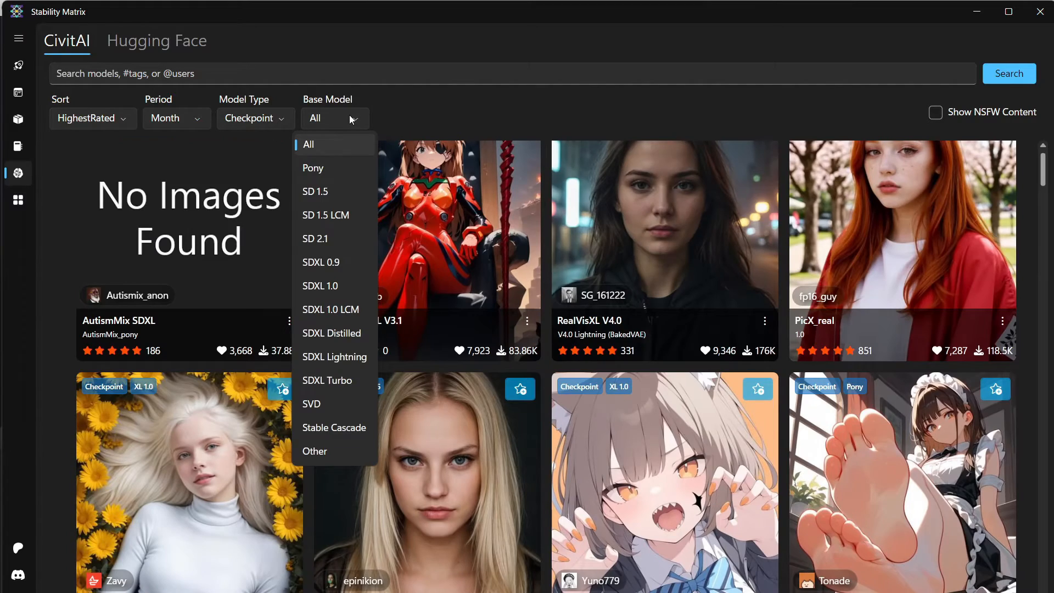
left_click(315, 190)
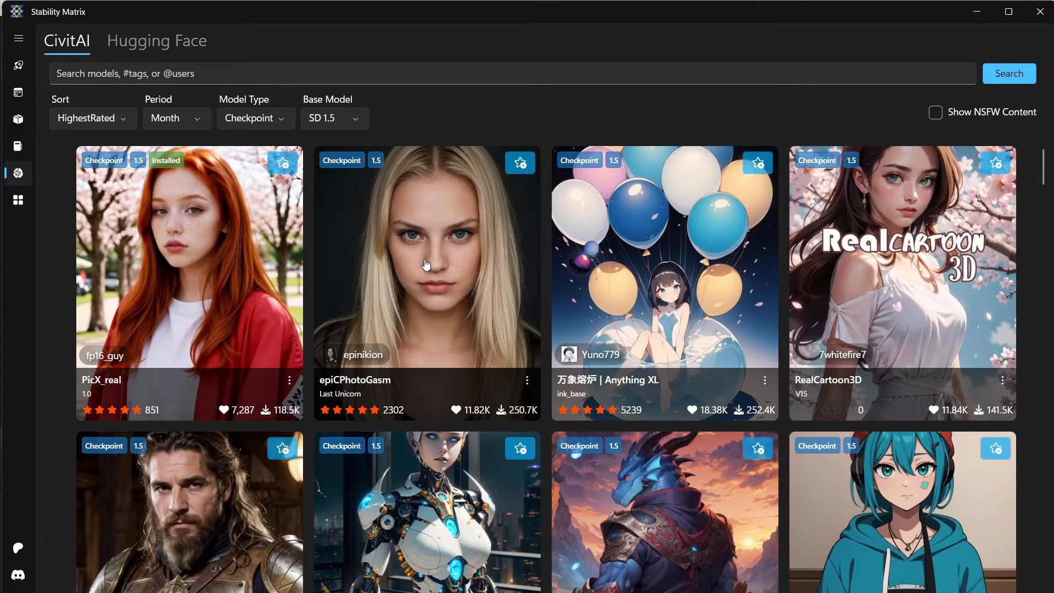
left_click(426, 263)
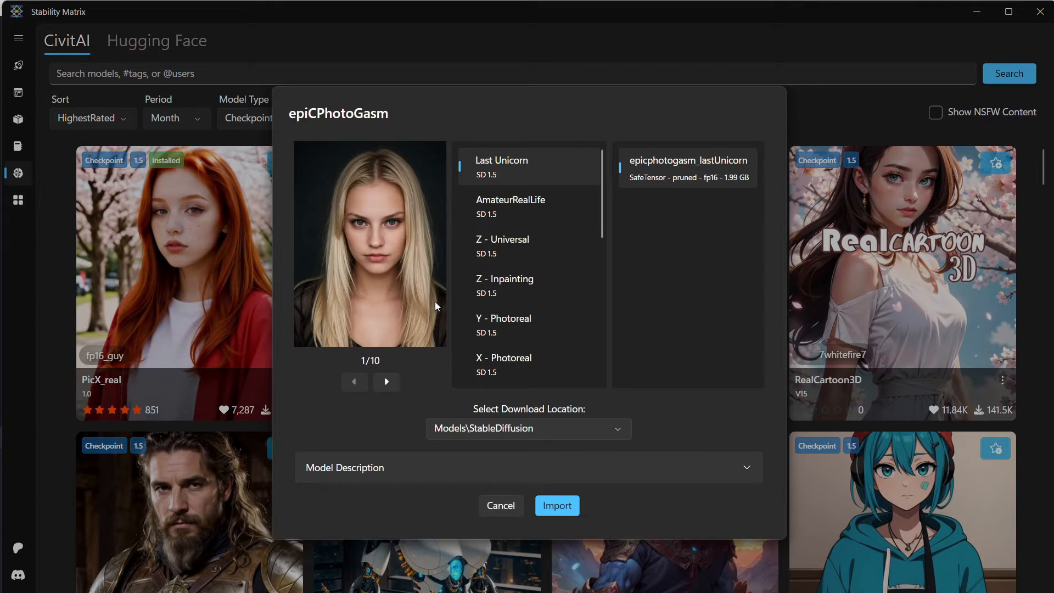
Import the Last Unicorn version of epiCPhotoGasm into Models\StableDiffusion and view installed checkpoints.
left_click(510, 206)
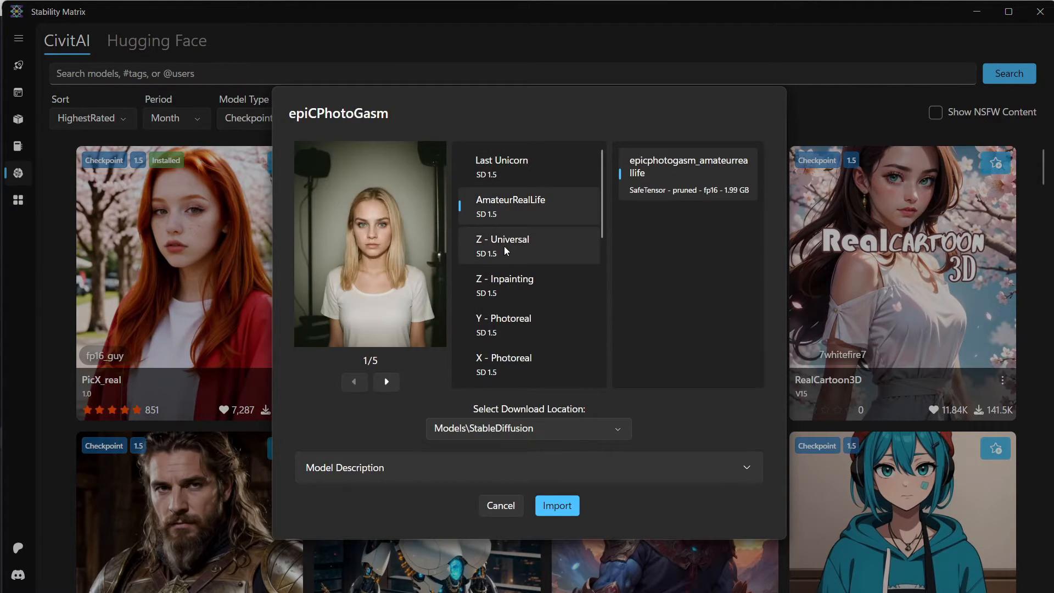
left_click(502, 165)
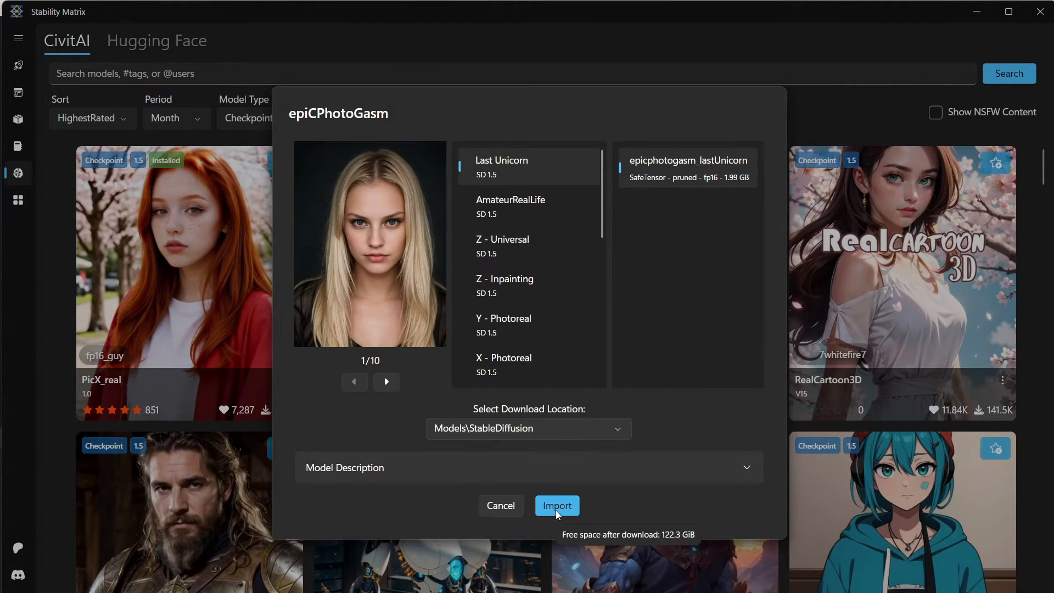
left_click(556, 504)
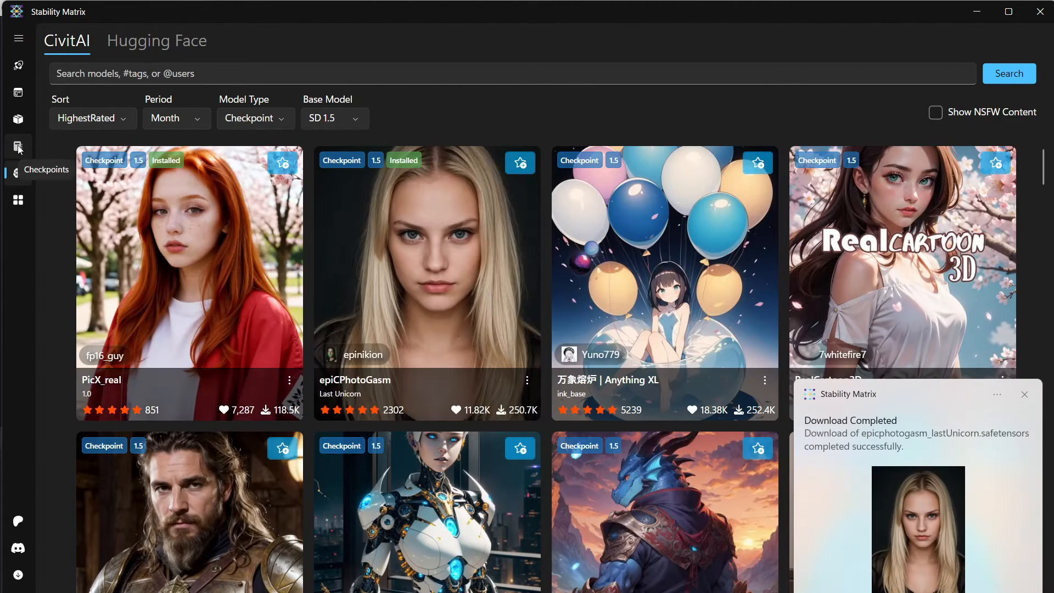
left_click(18, 146)
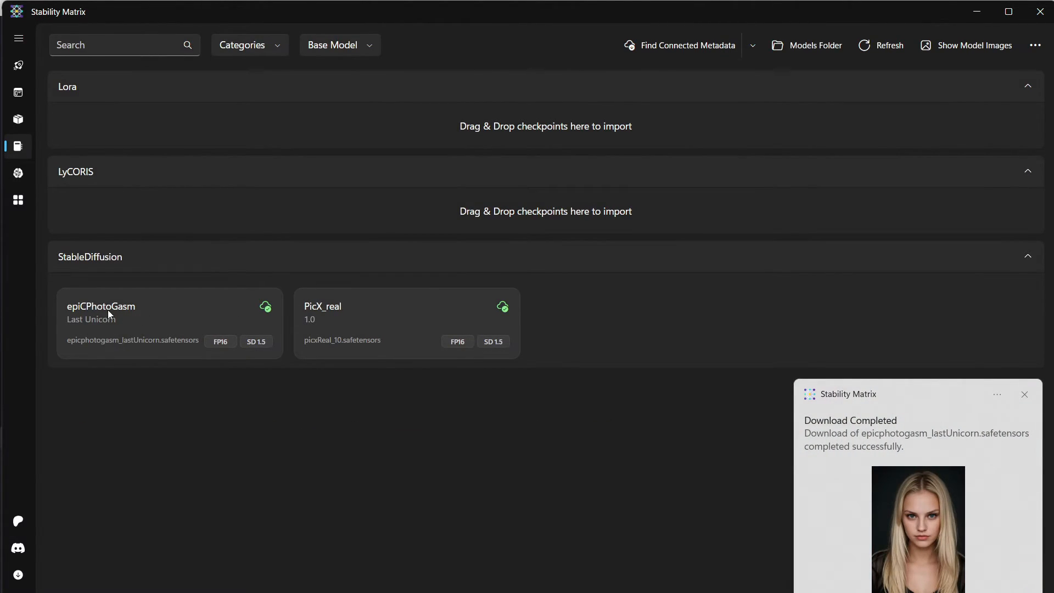
Relaunch ComfyUI from the Launch page so its workflow loads in the browser.
left_click(18, 65)
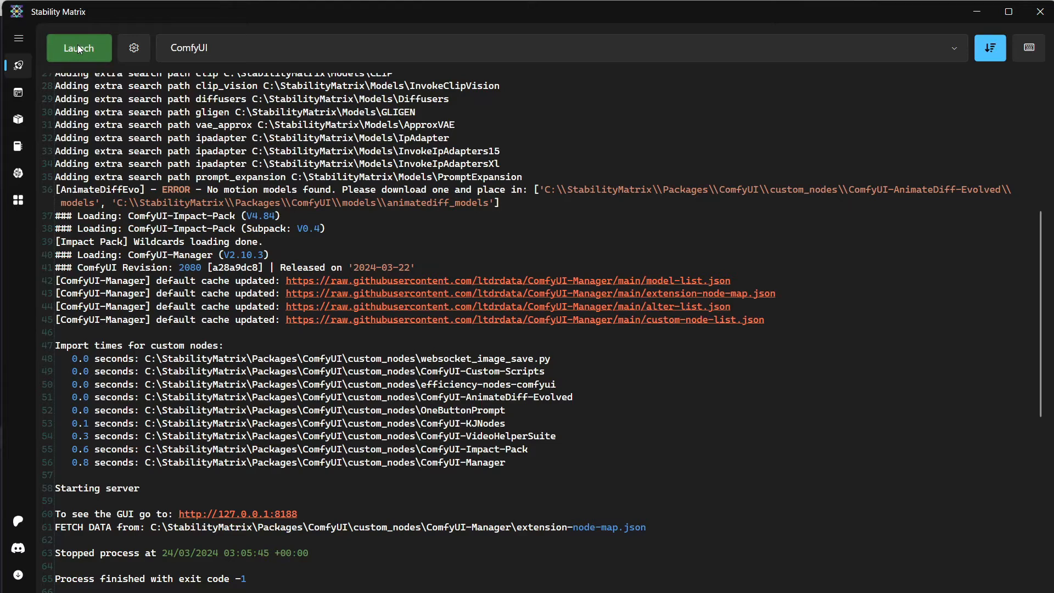
left_click(79, 49)
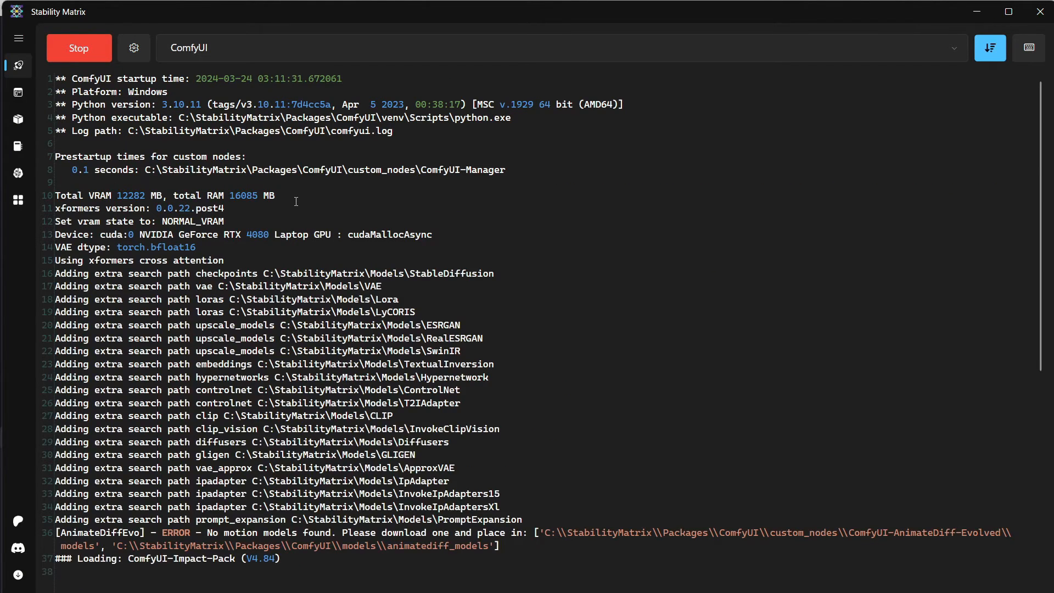
scroll("down", 3)
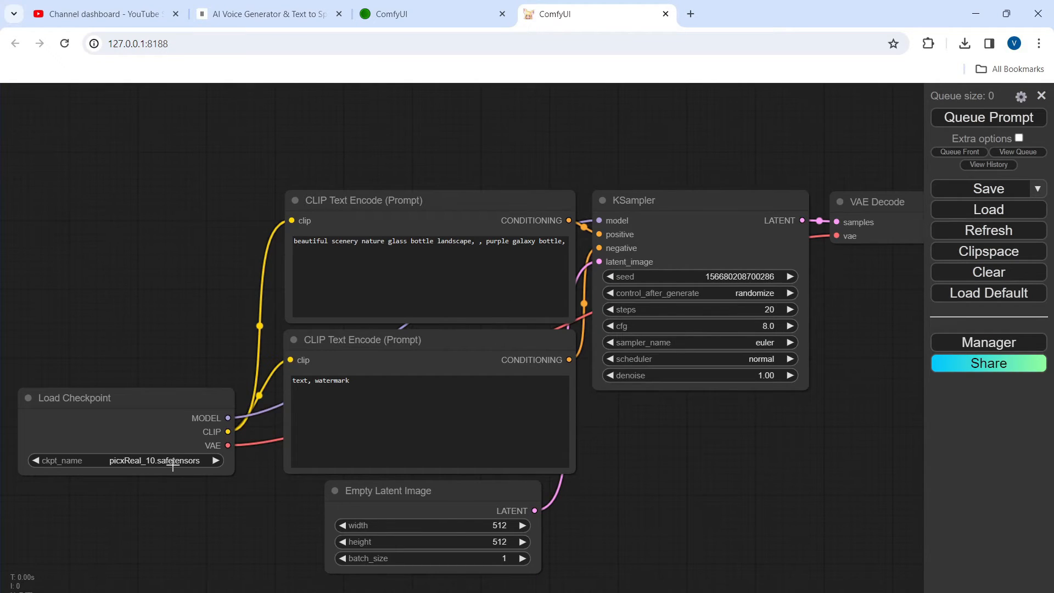
Load the epicphotogasm_lastUnicorn.safetensors checkpoint and queue the default bottle prompt for generation.
left_click(126, 460)
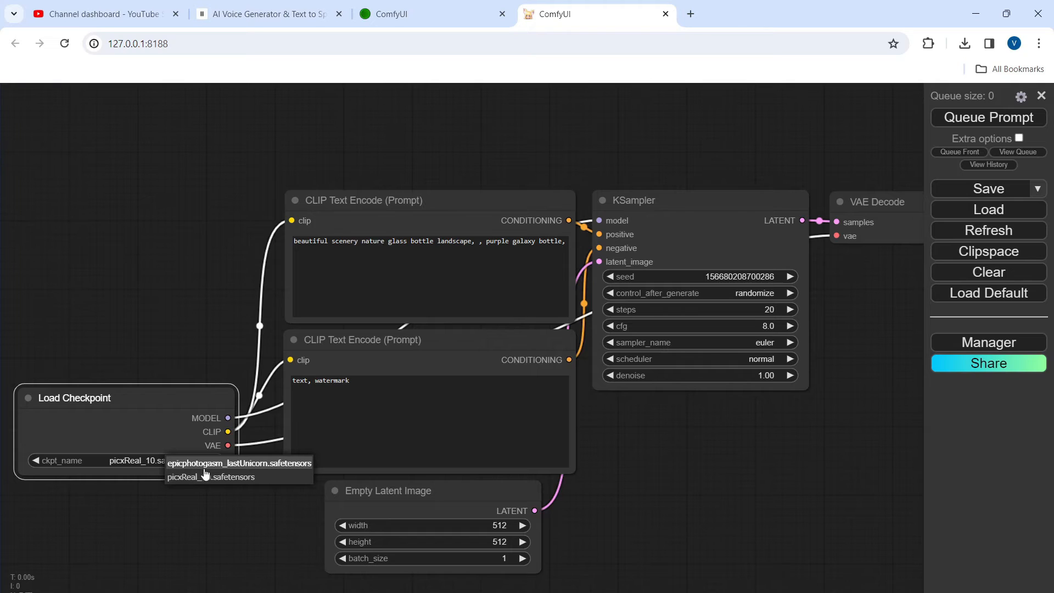
left_click(237, 462)
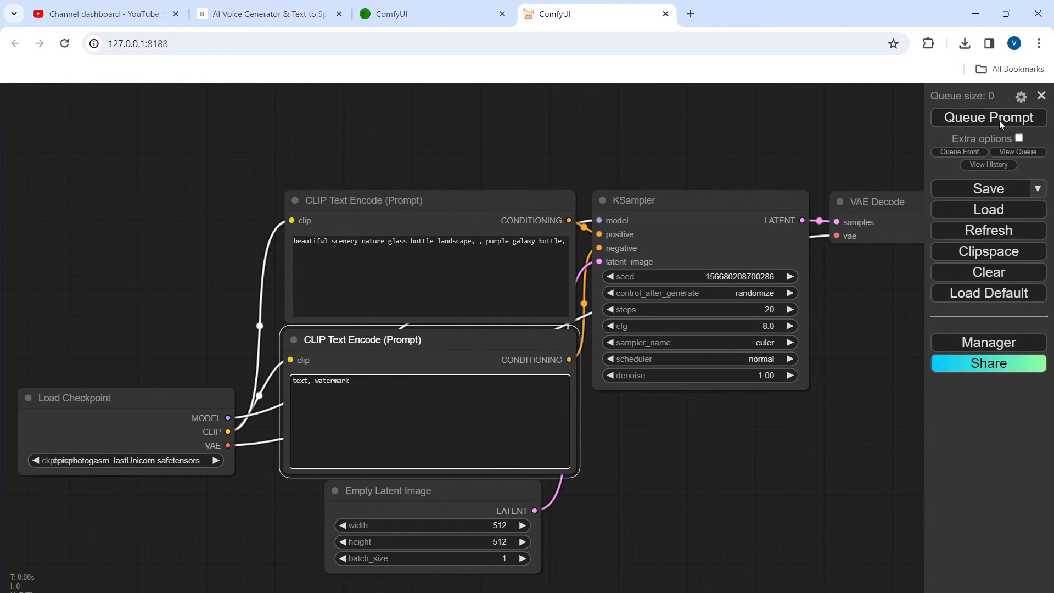
left_click(988, 117)
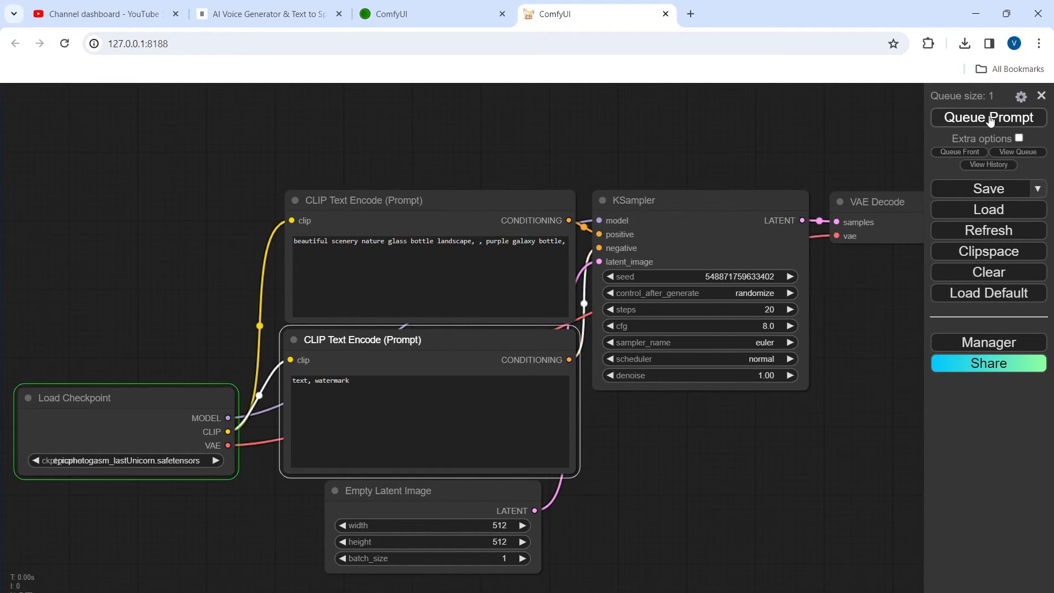
left_click(988, 117)
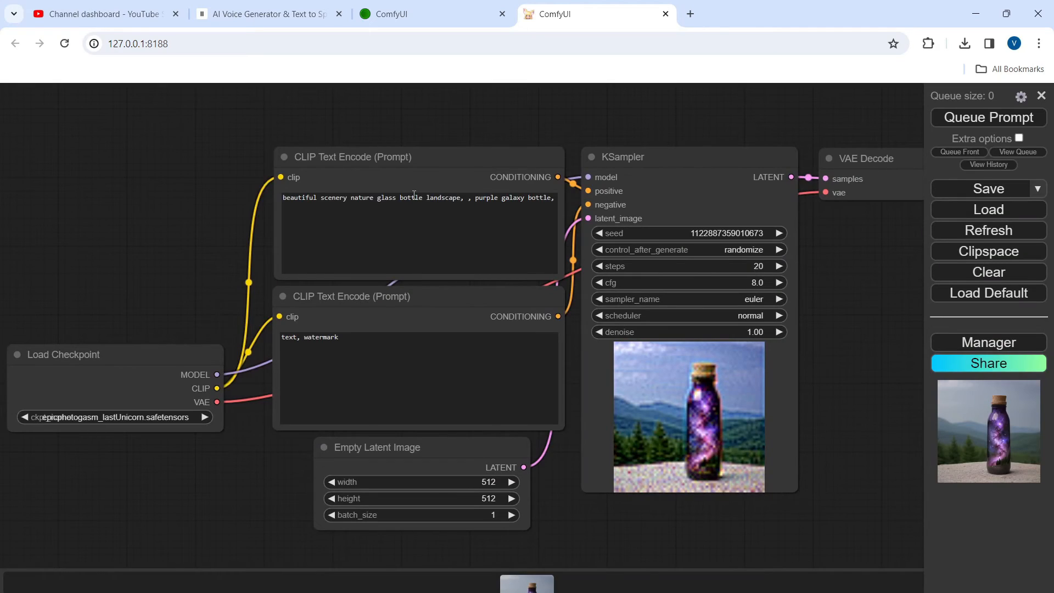
Prompt 'super cute blond woman in a dark theme', add ugly, blurred, bad quality negatives, steps 25, and queue.
type("super cute blond woman in a dark theme")
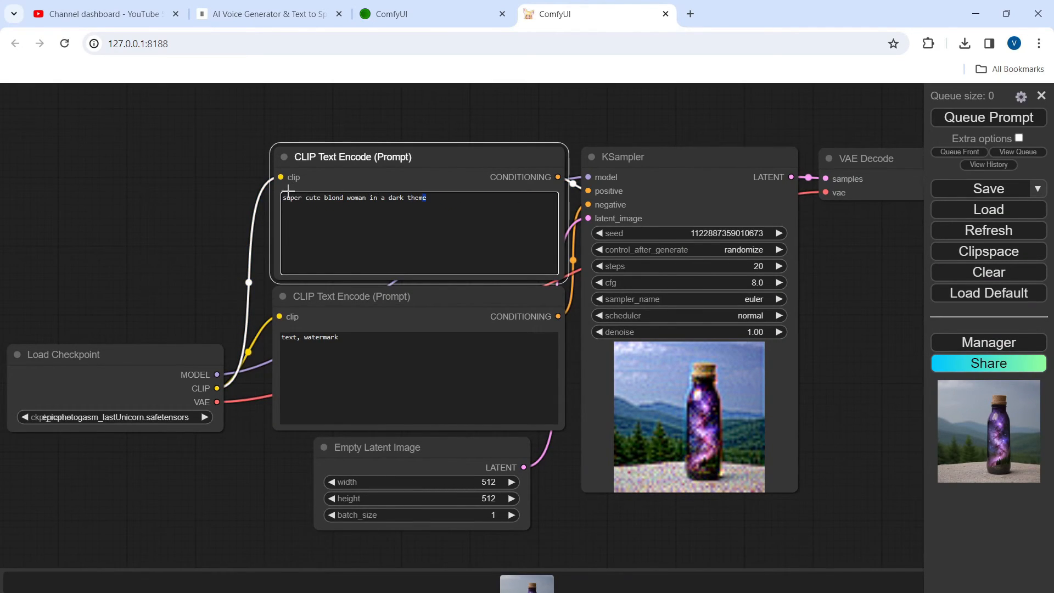
triple_click(354, 197)
type(", ugly, blurred, bad quality")
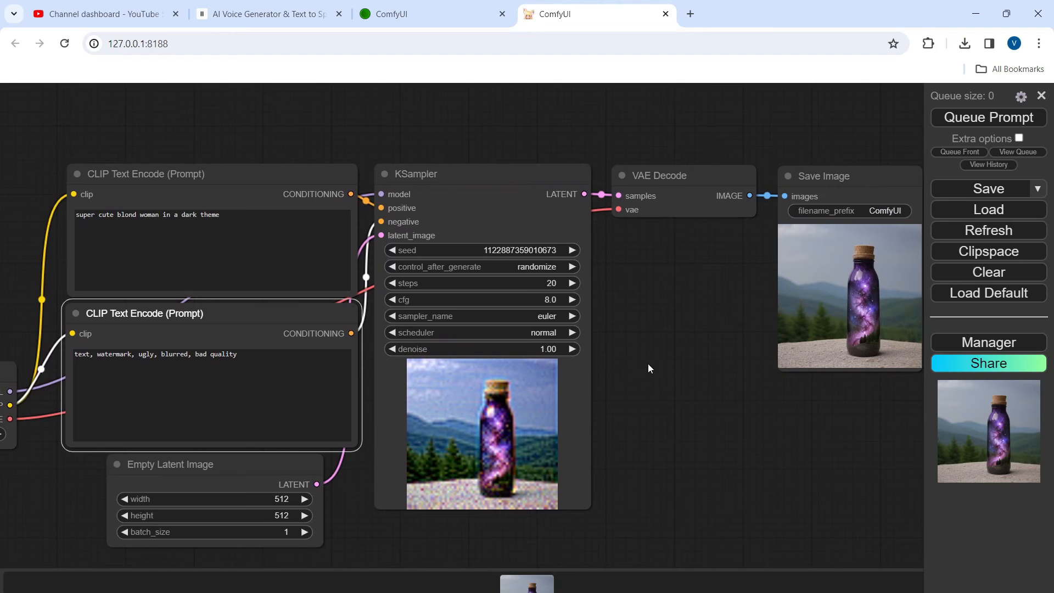
mouse_move(567, 283)
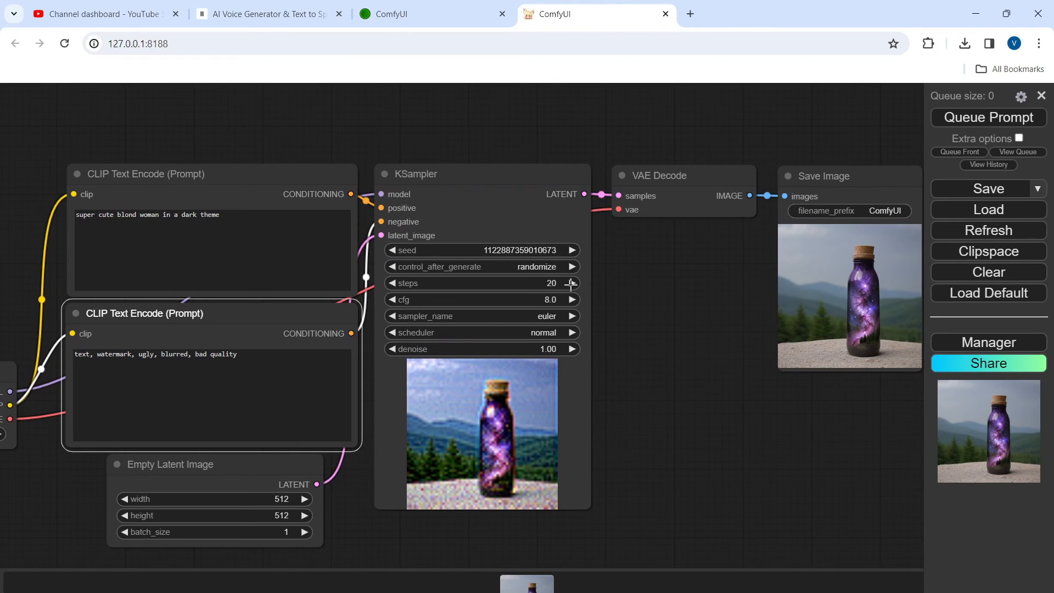
left_click(571, 283)
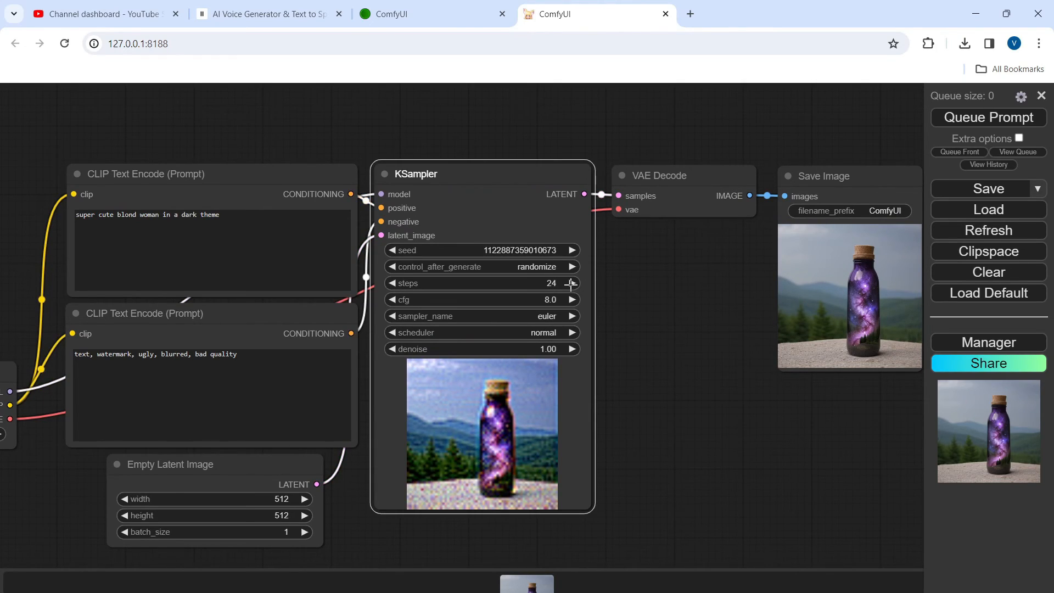
left_click(572, 283)
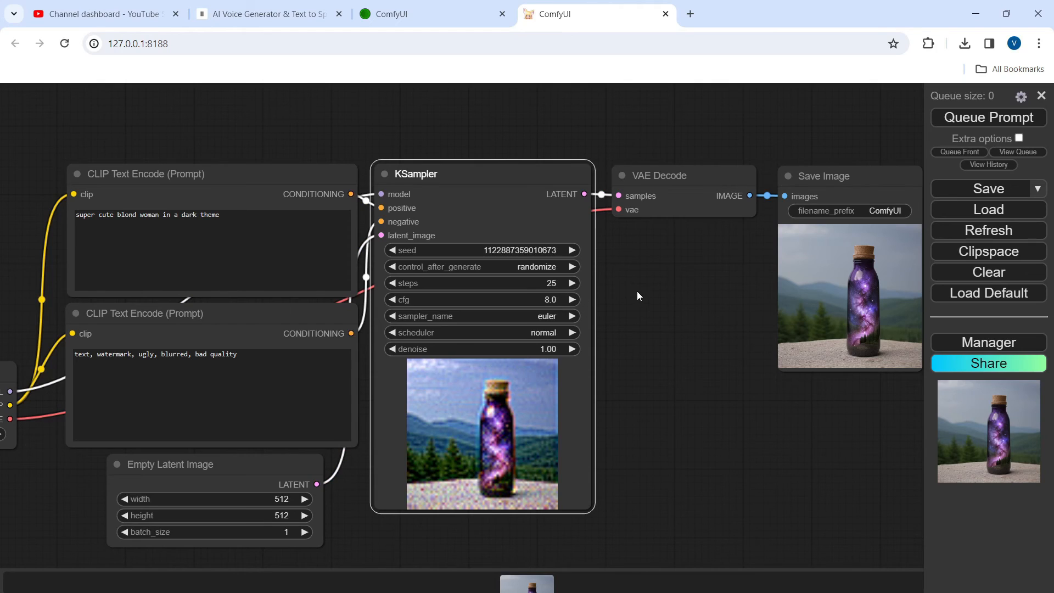
left_click(988, 118)
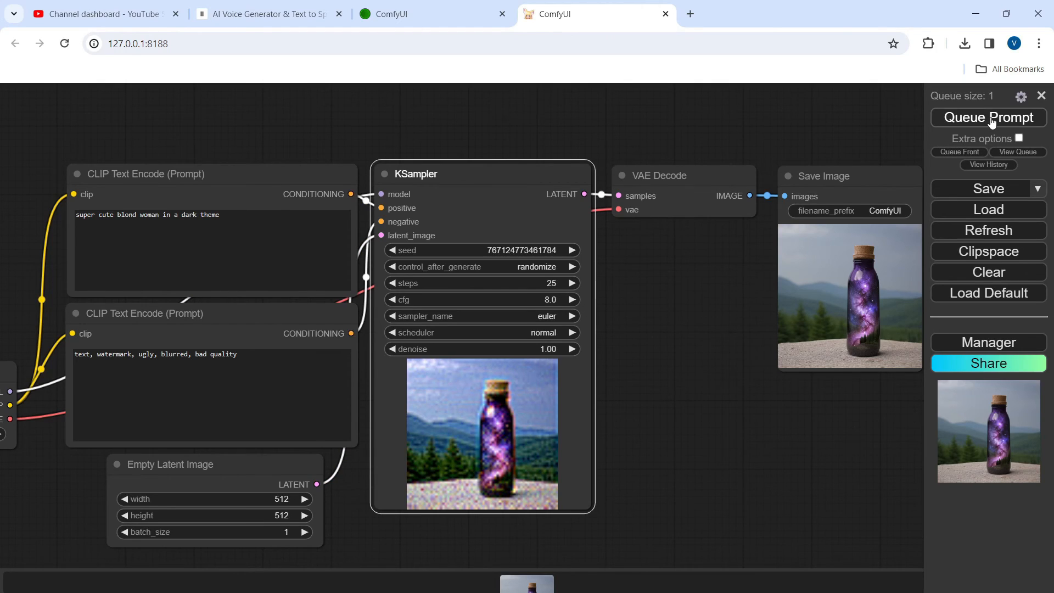
Queue further runs to render the blond woman portrait and another seed variation.
left_click(987, 118)
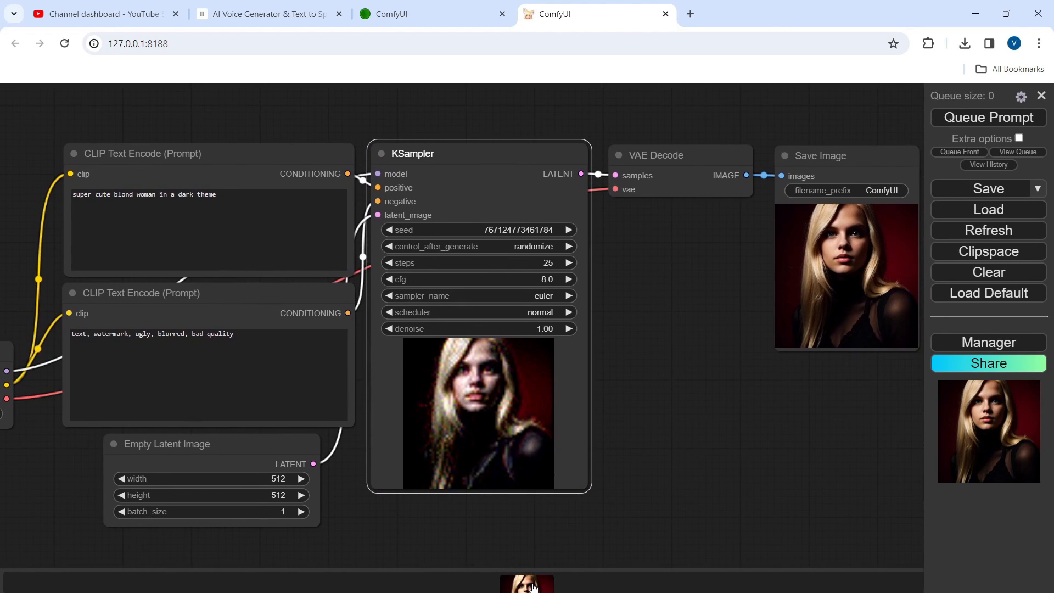
left_click(987, 117)
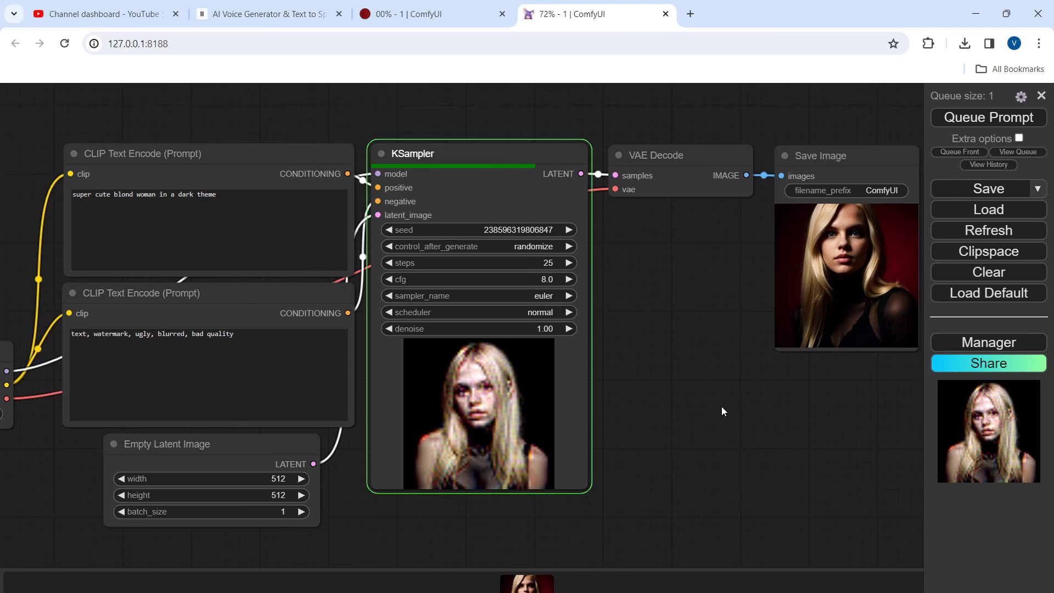